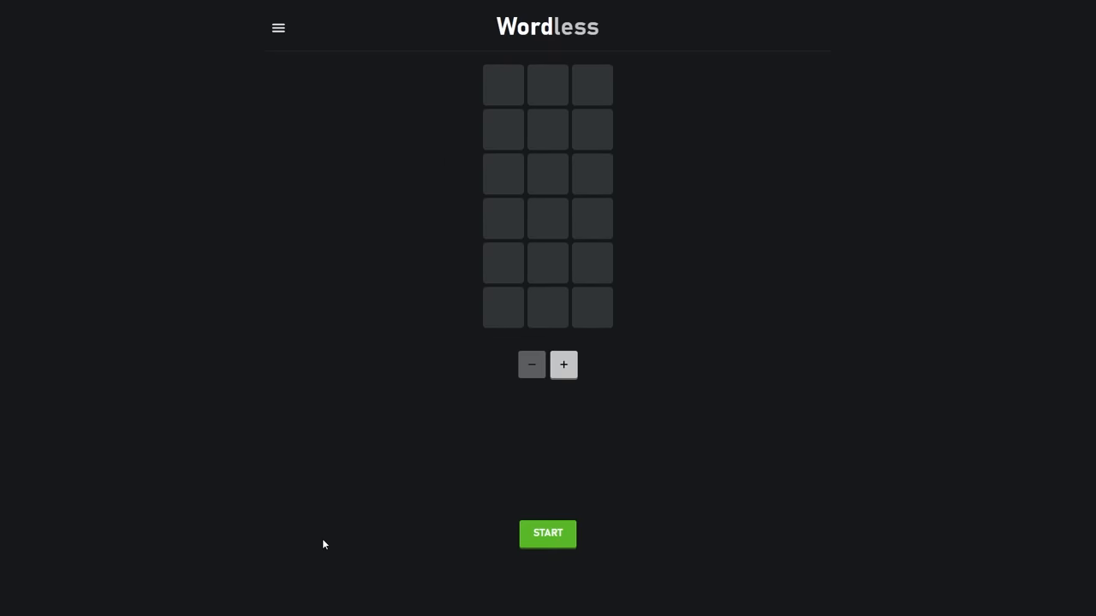
Step: Lose the three-letter round after guessing MAN and LIE (answer HOG), then move on
left_click(547, 534)
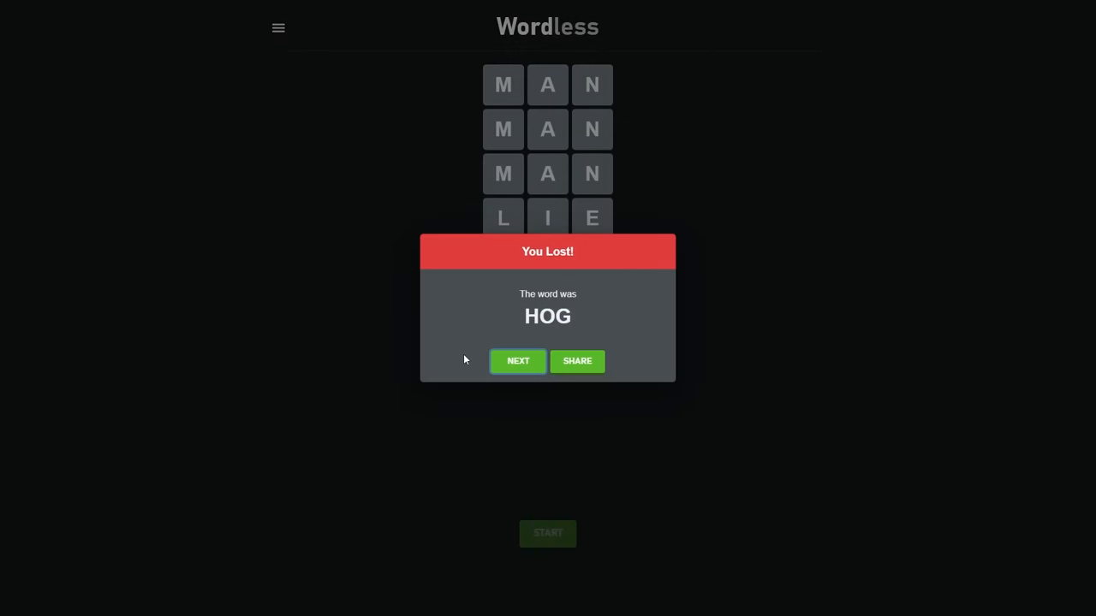
left_click(518, 360)
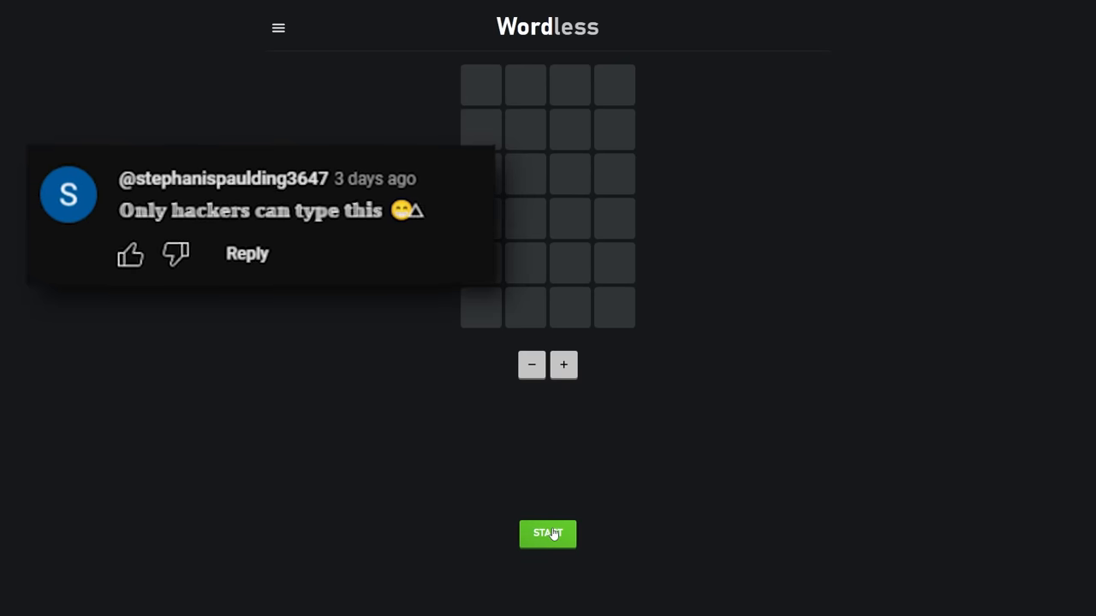
Step: Win the four-letter round with guesses ONLY, NEAR and onward, then advance to five letters
left_click(547, 533)
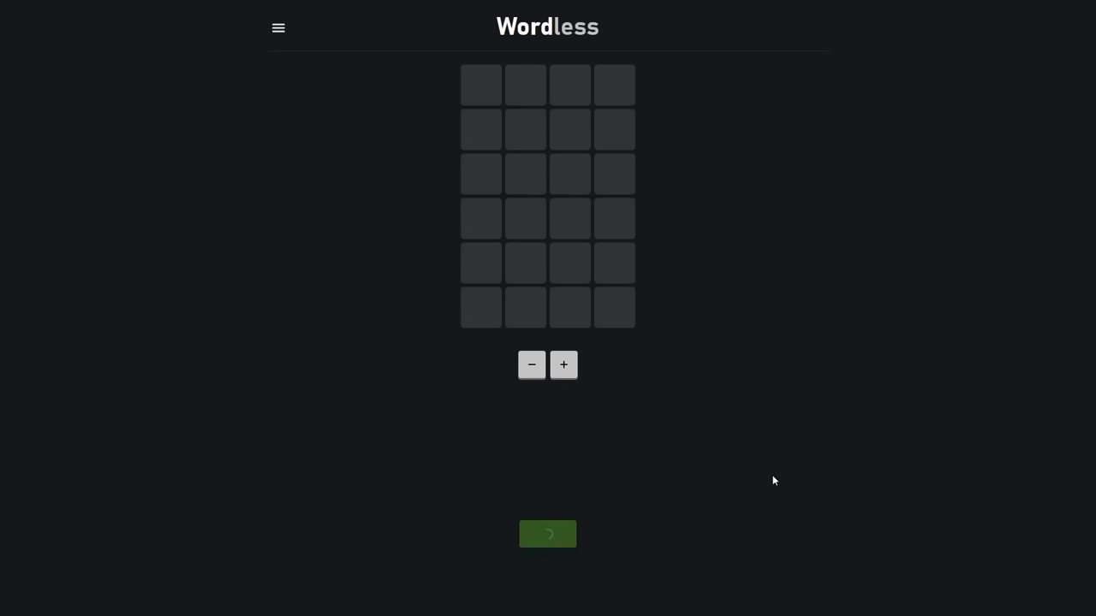
left_click(547, 533)
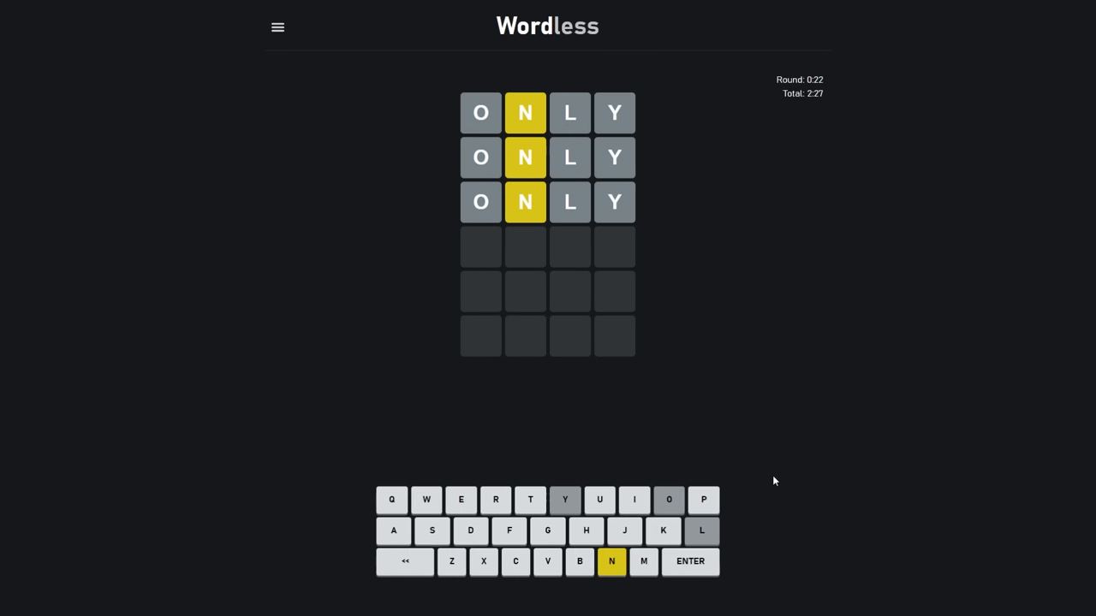
left_click(611, 562)
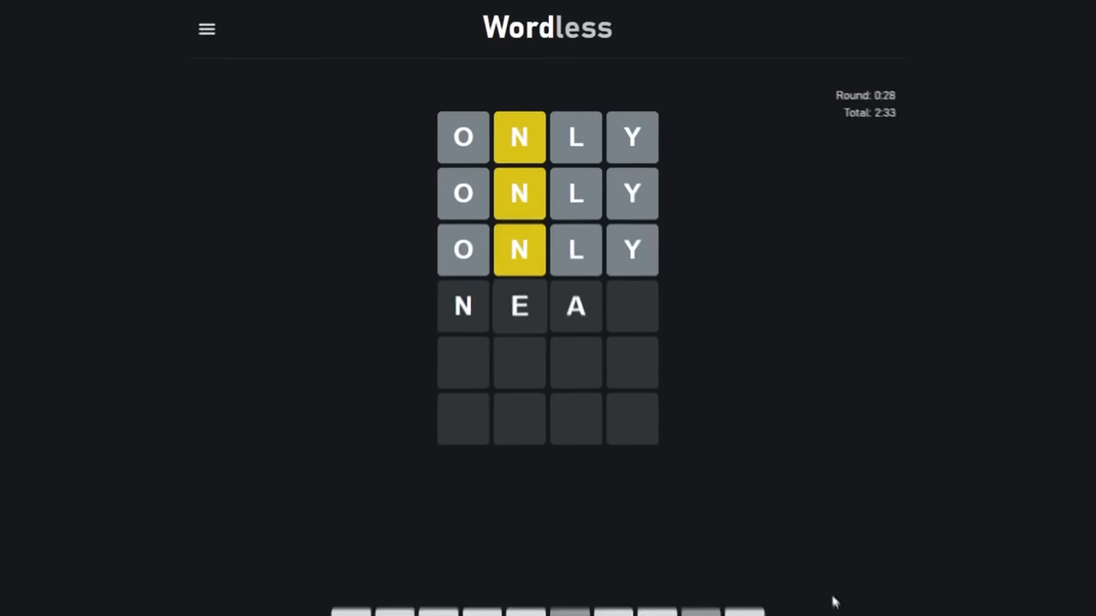
type("R")
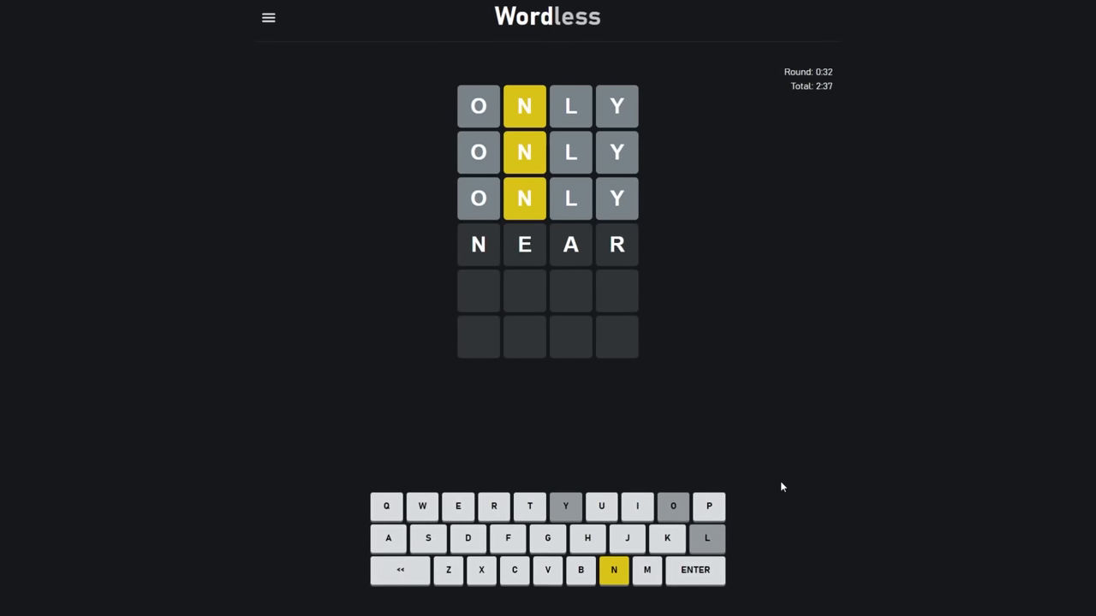
left_click(696, 573)
type("N")
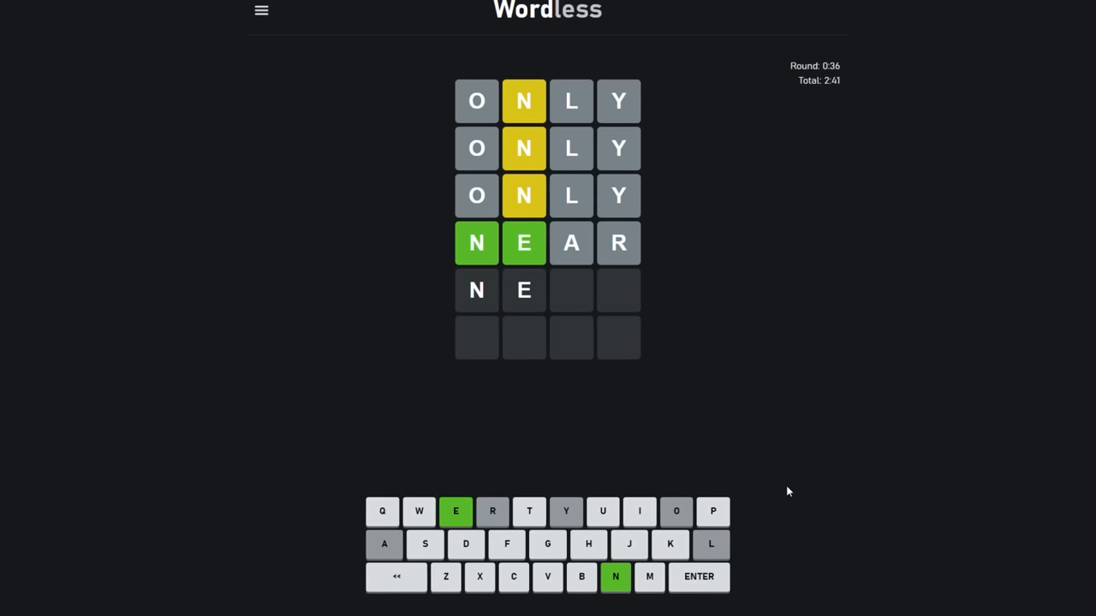
type("ED")
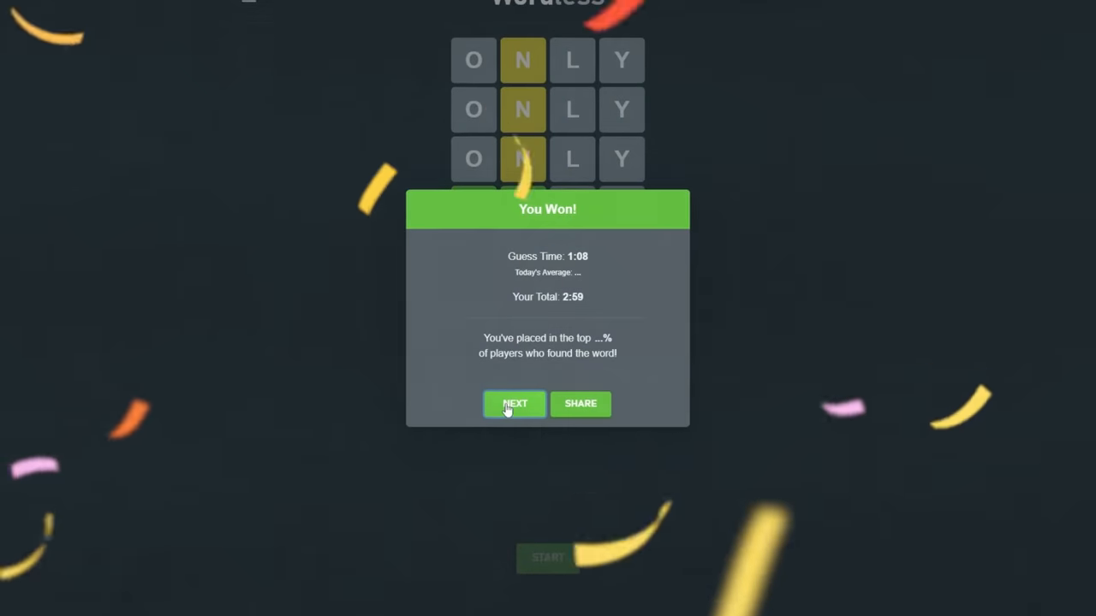
left_click(515, 403)
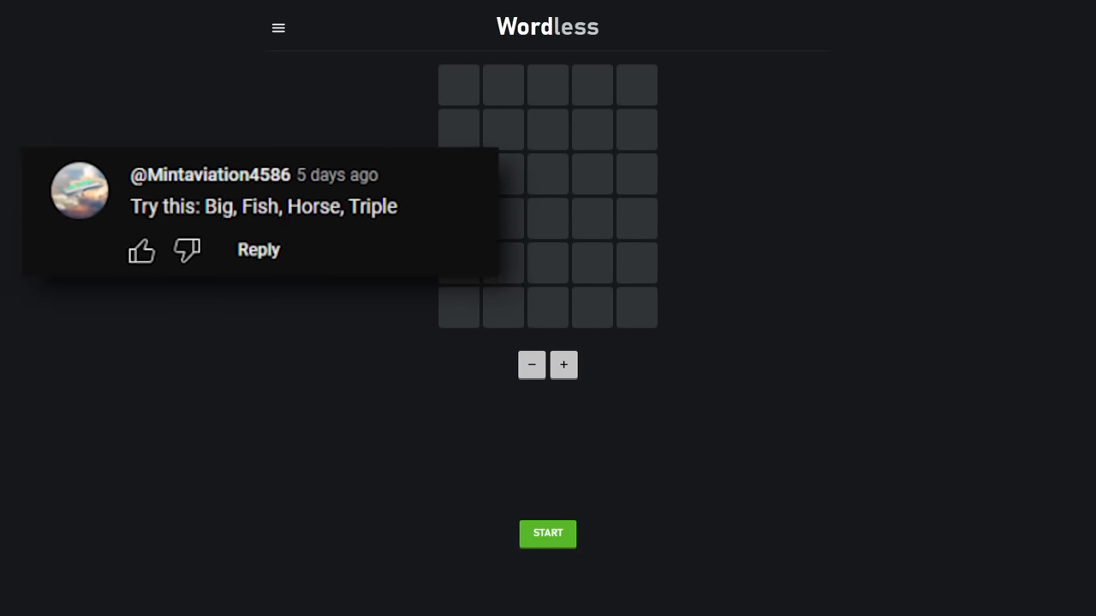
Step: Win the five-letter round via HORSE, NOISE and GOOSE, then widen the board to six
left_click(547, 534)
type("HORSE")
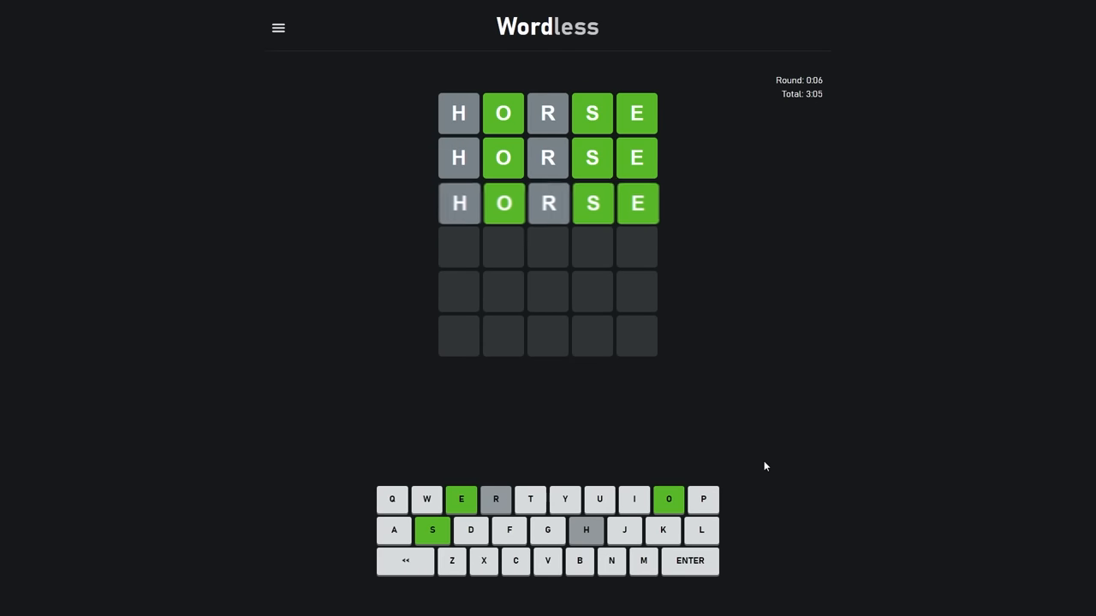
key("Enter")
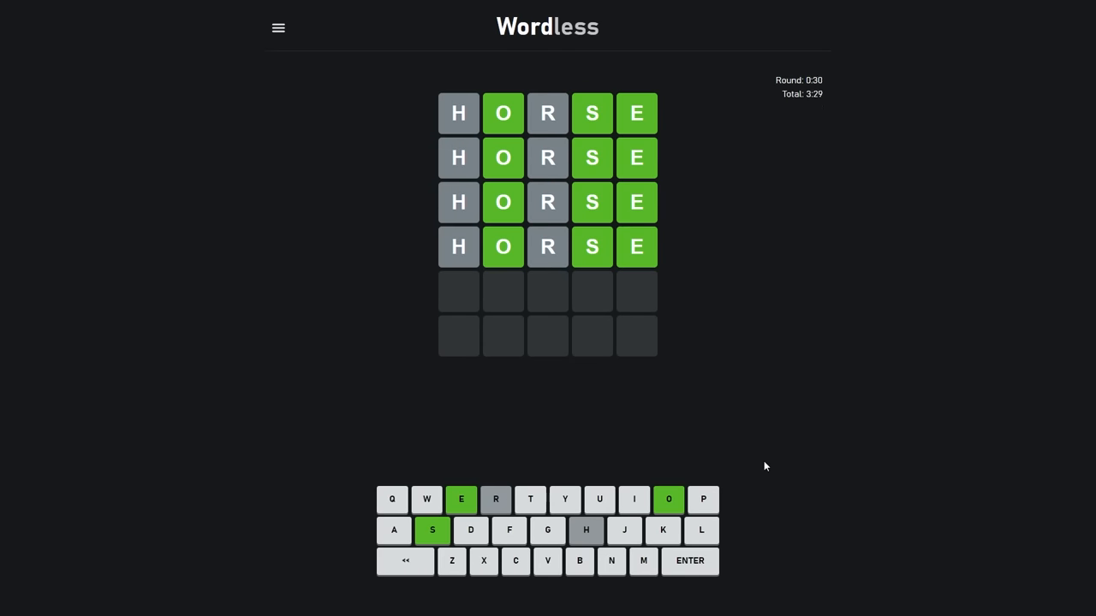
mouse_move(829, 447)
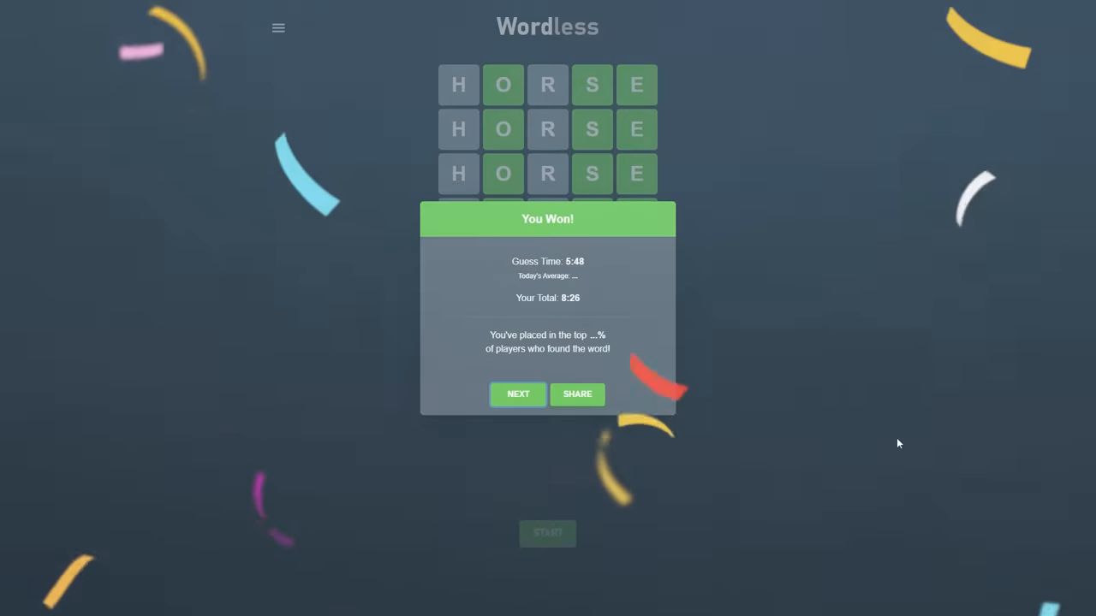
left_click(518, 394)
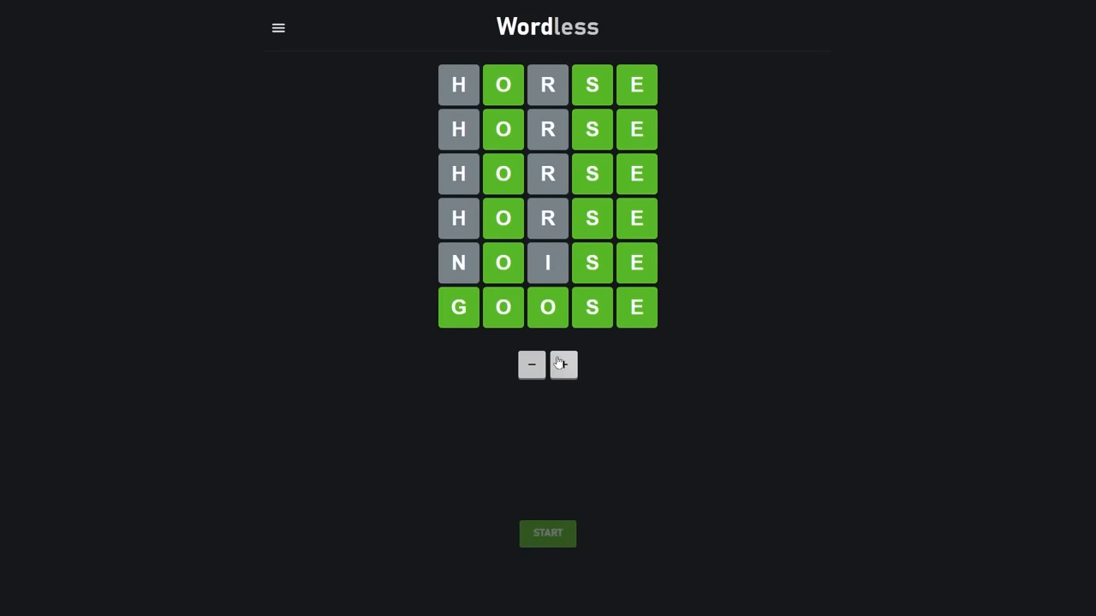
left_click(564, 365)
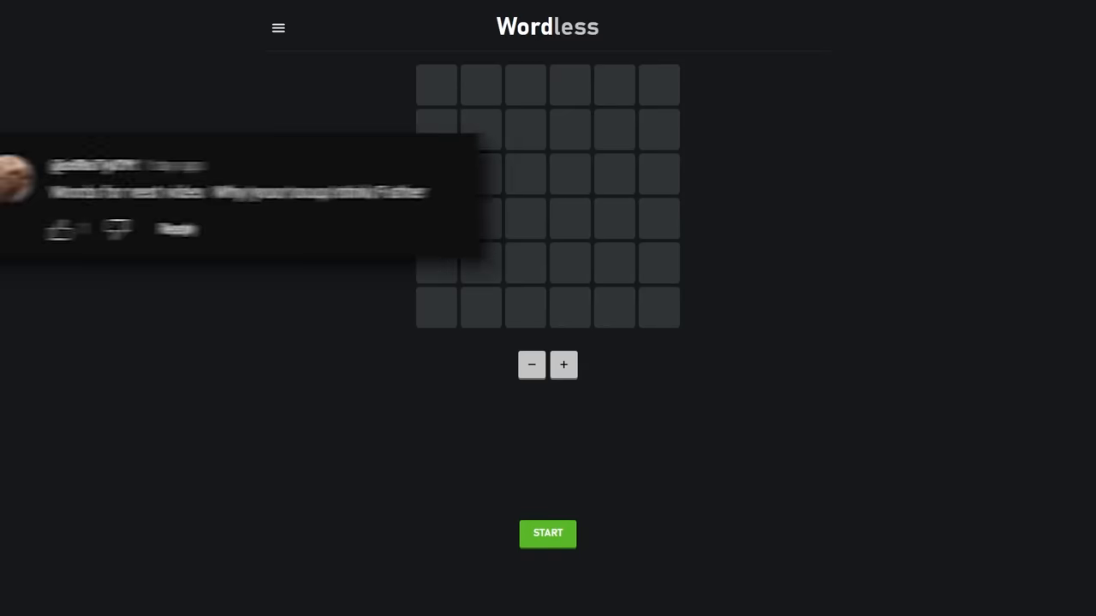
Step: Win the six-letter round with guesses ROUNDS, PRICED and PRIMED, then close the win dialog
left_click(547, 534)
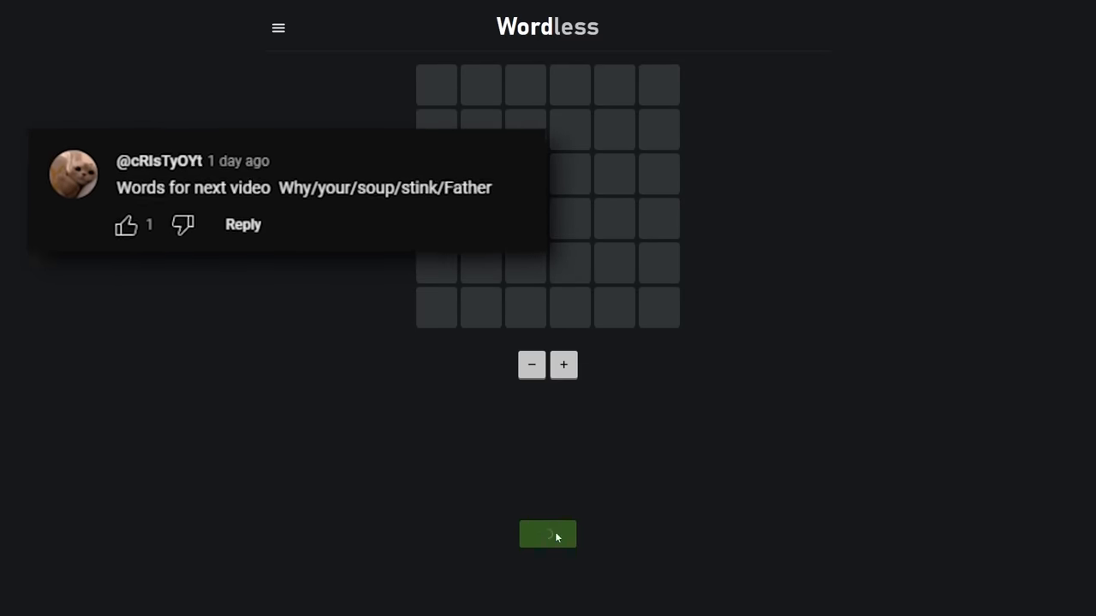
left_click(547, 534)
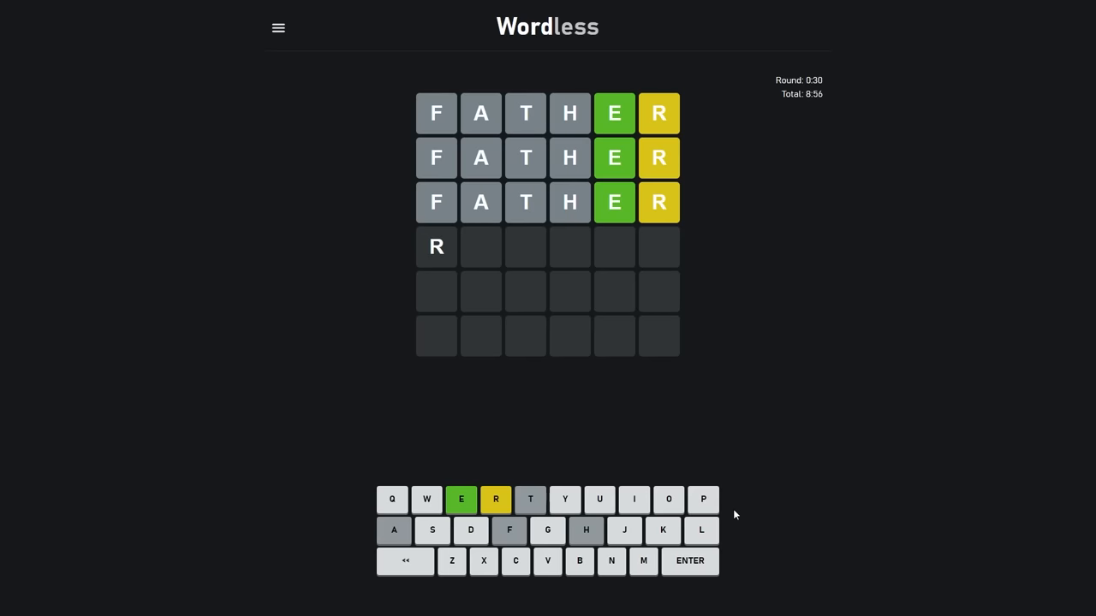
type("O")
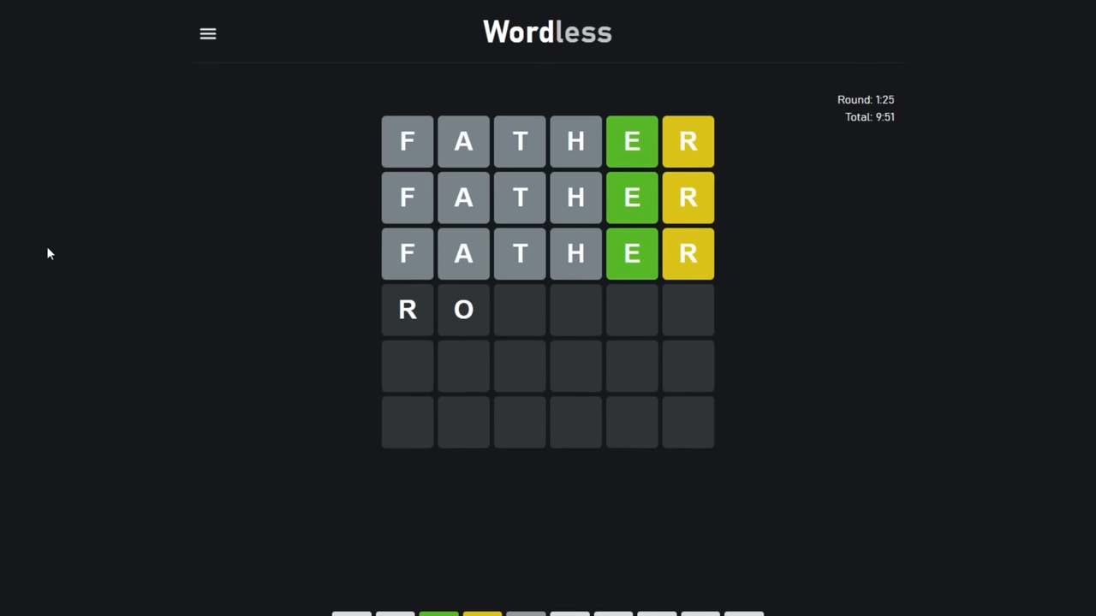
type("UND")
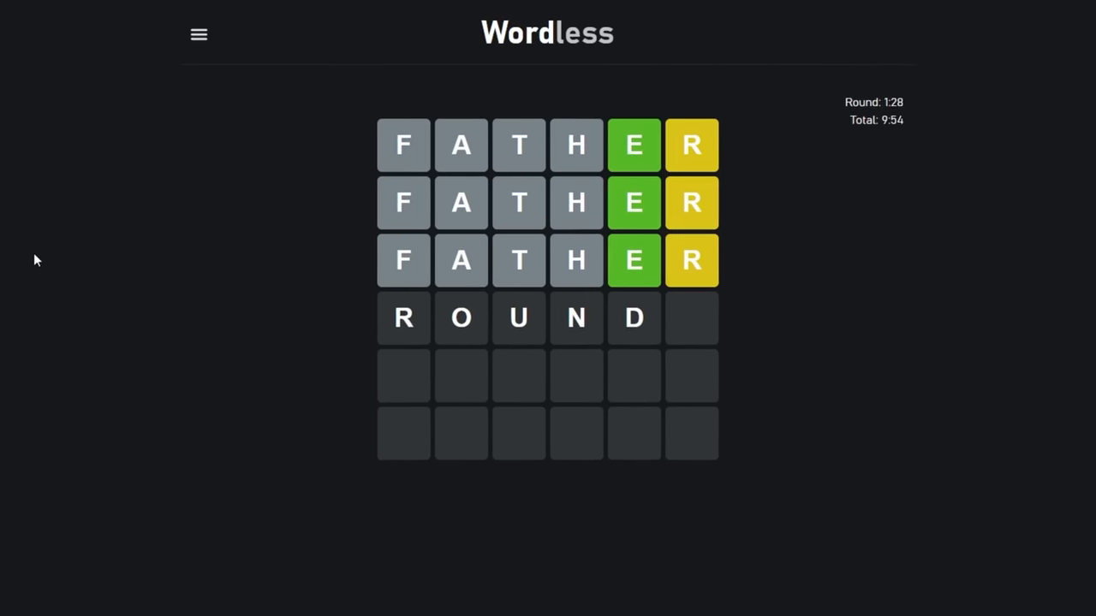
type("S")
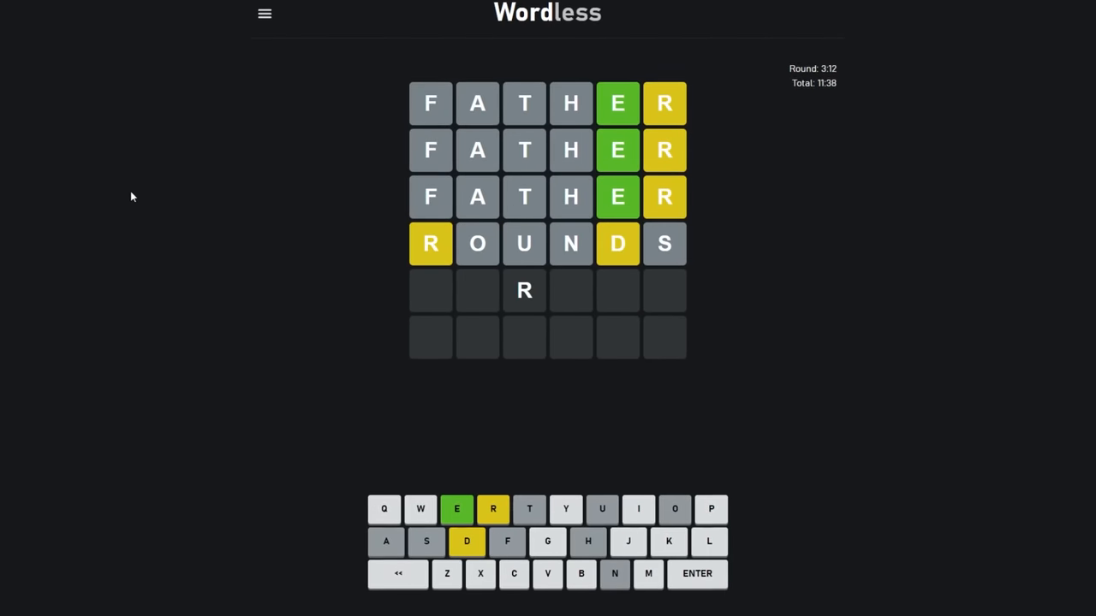
type("D")
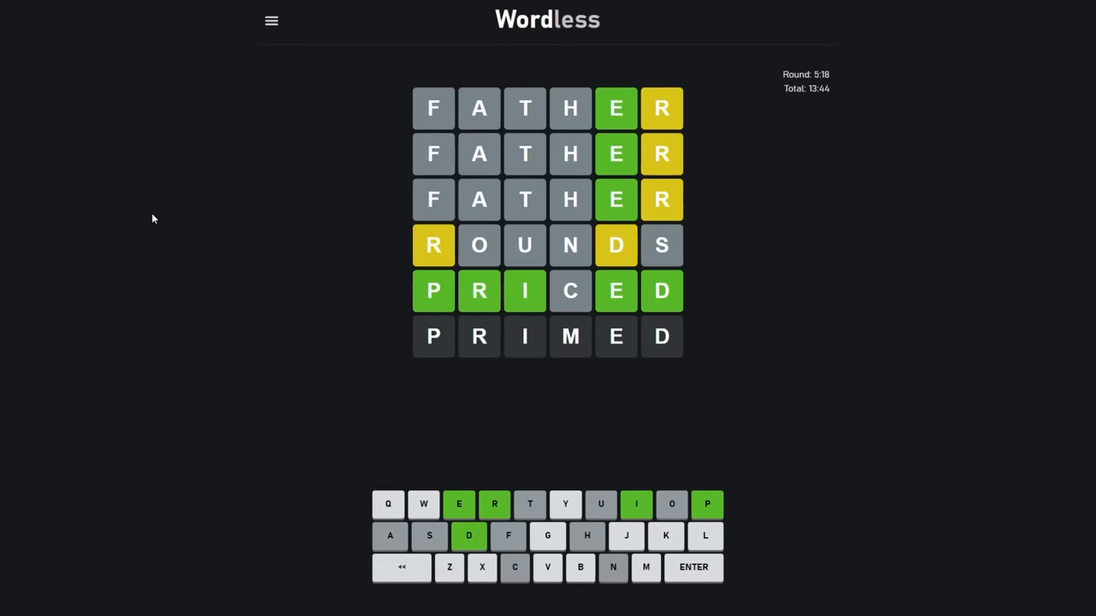
key("backspace")
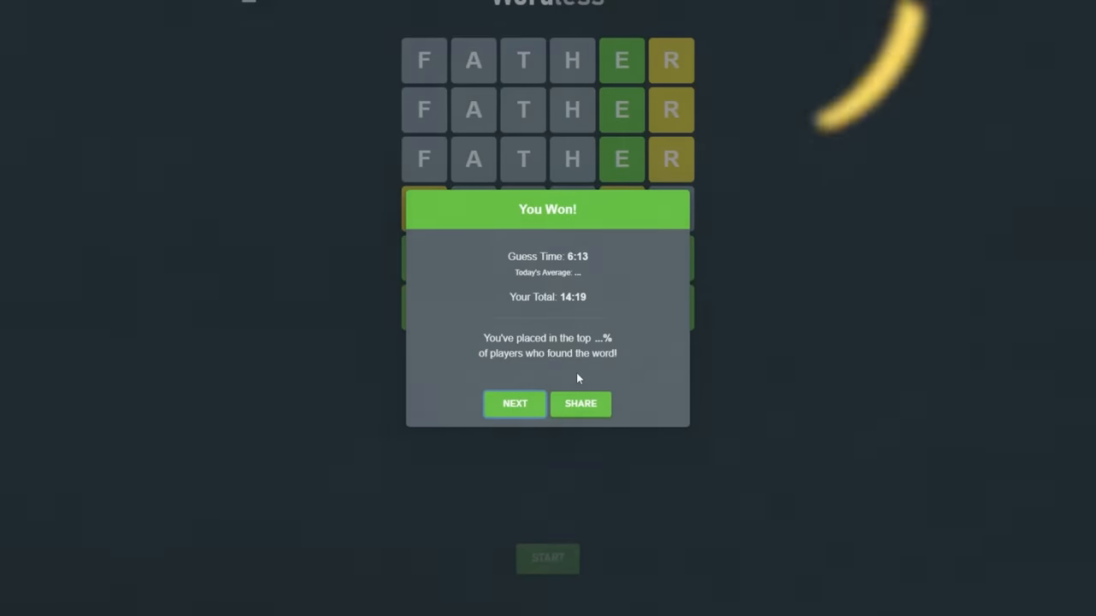
left_click(514, 403)
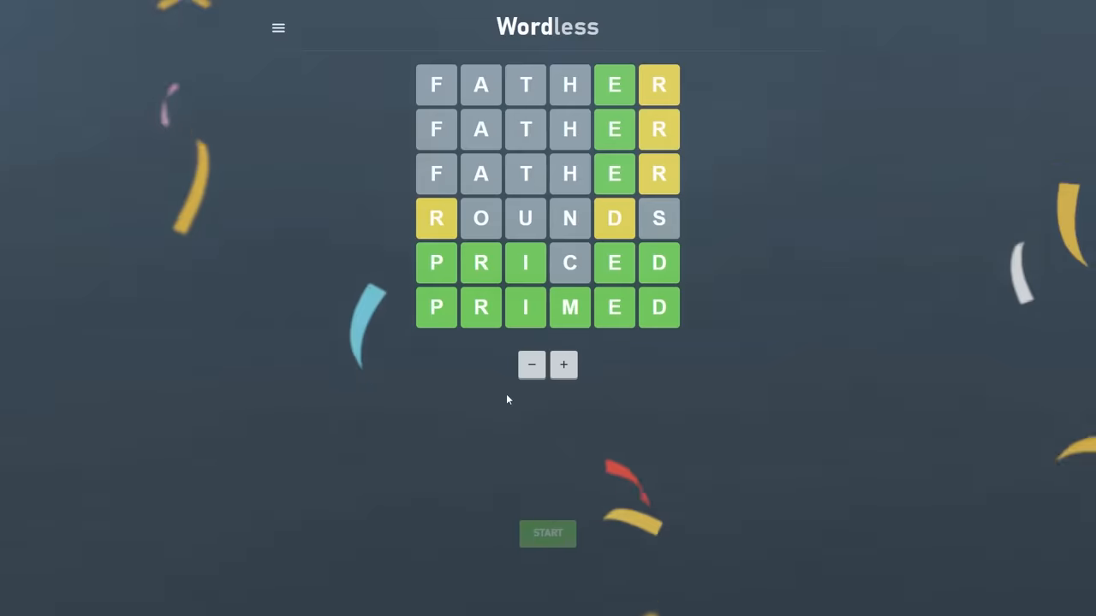
left_click(547, 533)
type("ADE")
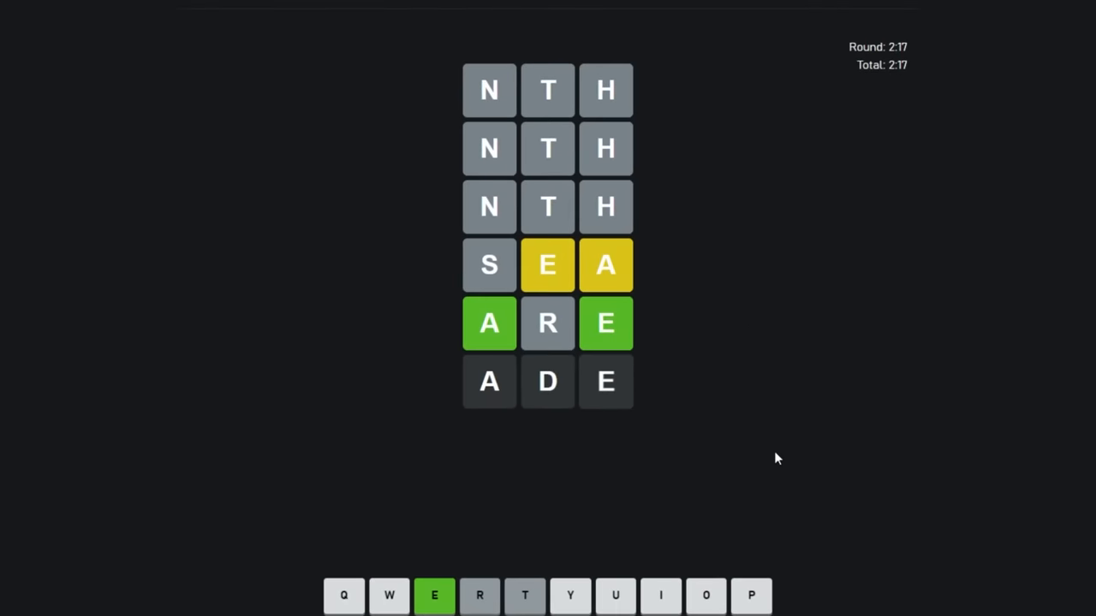
Step: Type guesses SEA and ARE in the three-letter round opened with NTH
type("W")
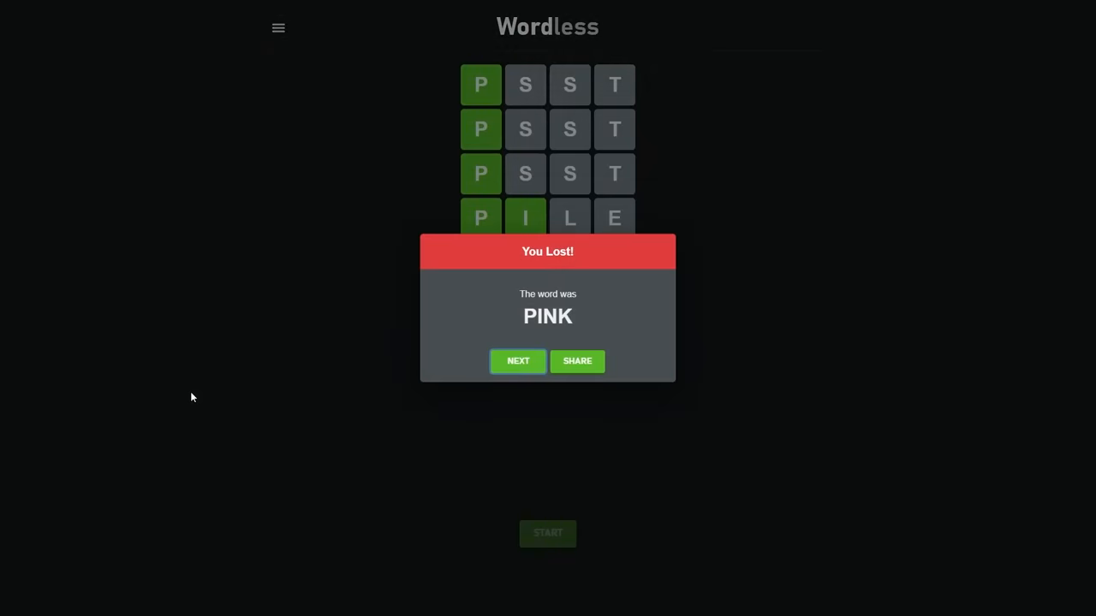
Step: Dismiss the loss dialog after PILE, ROAD and PICK; the answer was PINK
left_click(518, 361)
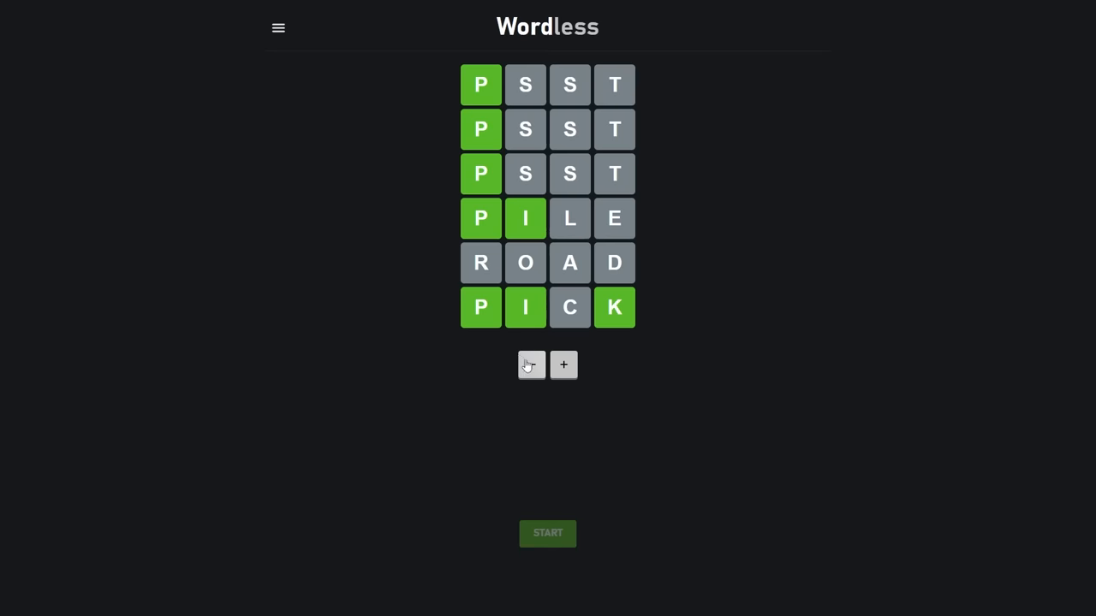
Step: Set length to five letters and win with DREAM, MALES, CAMEO, dismissing the summary
left_click(531, 364)
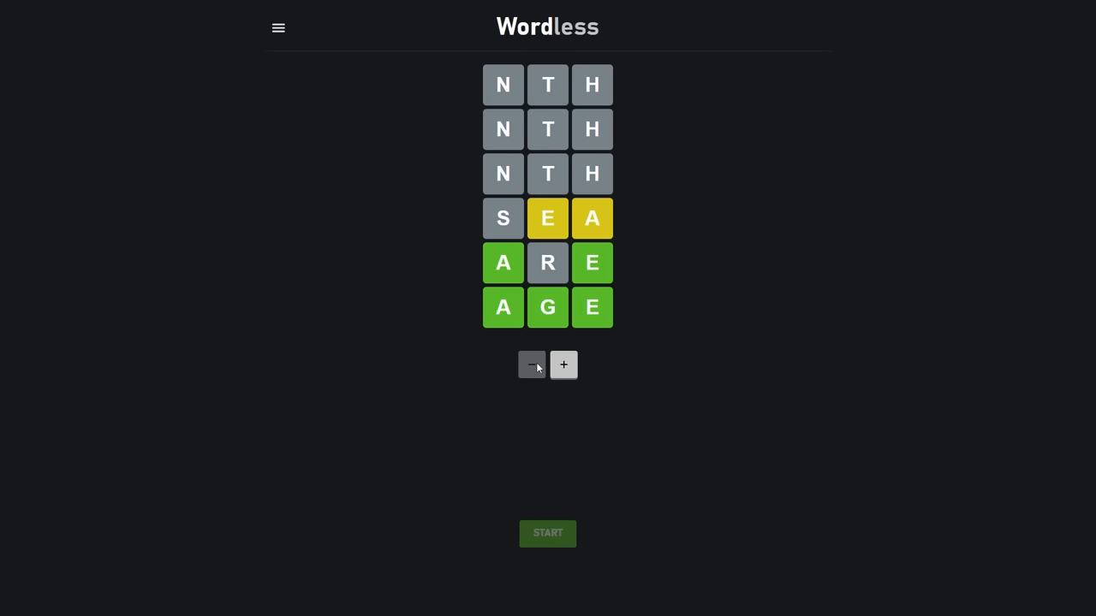
left_click(563, 365)
type("AME")
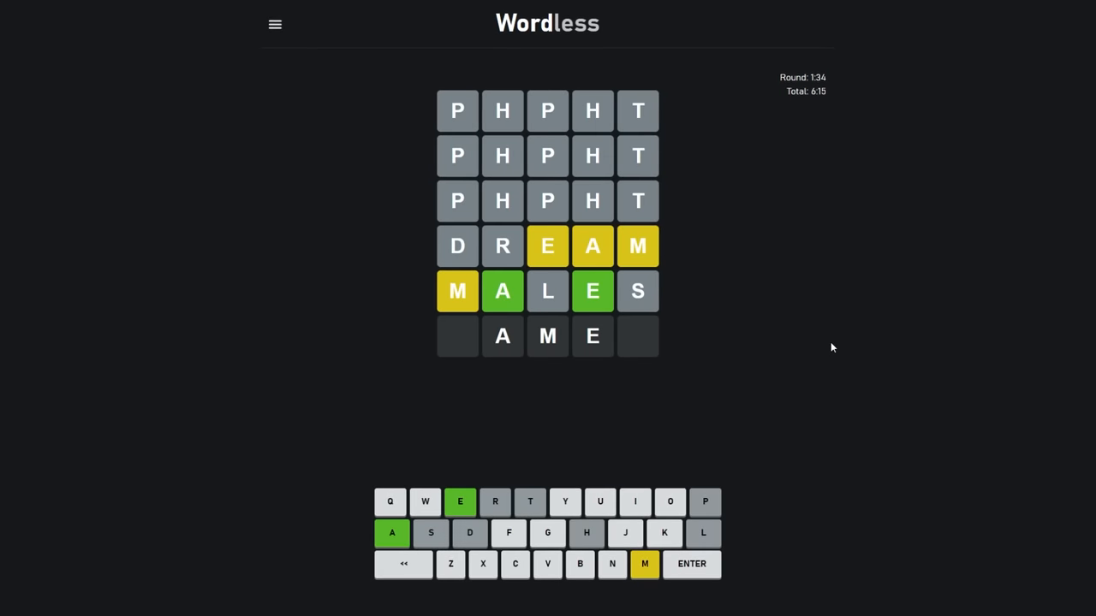
type("Y")
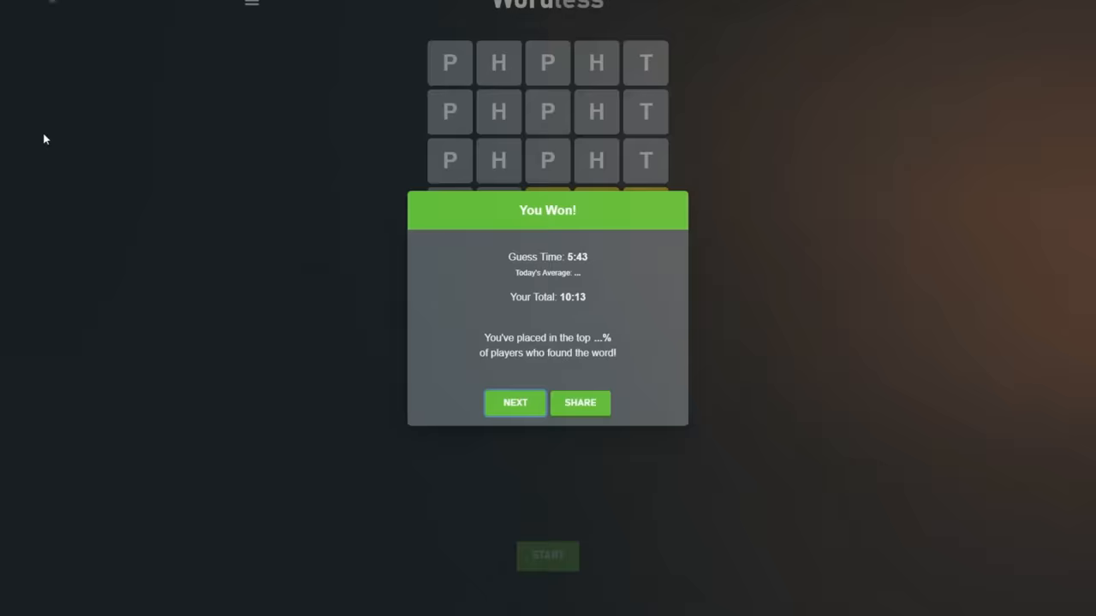
left_click(514, 402)
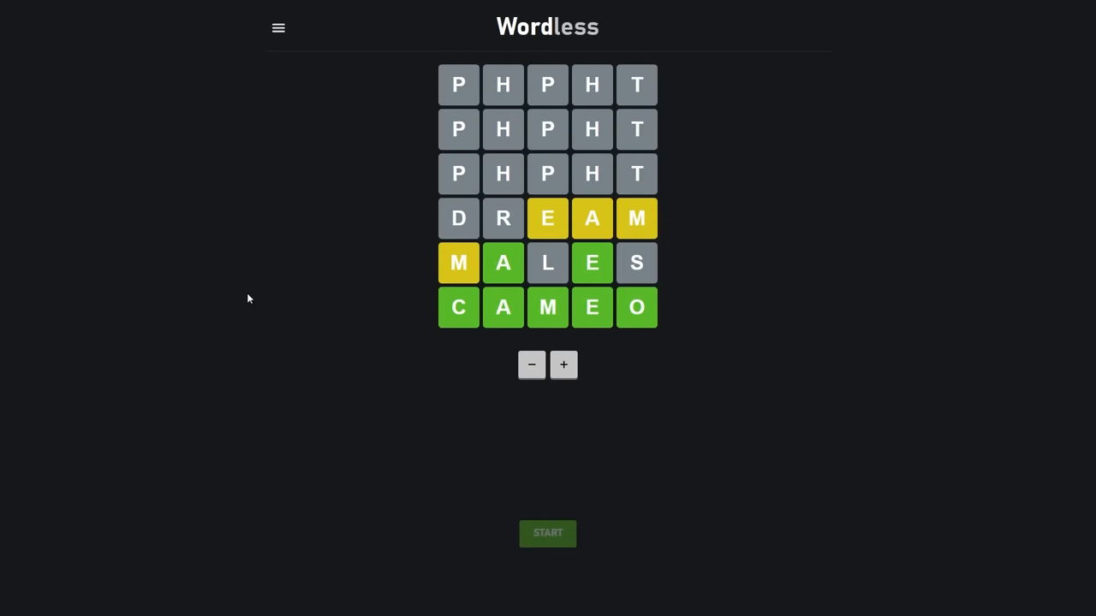
Step: Play six letters with TINGLE, OPTION, BATMAN, losing to AUTUMN, and dismiss the result
left_click(563, 365)
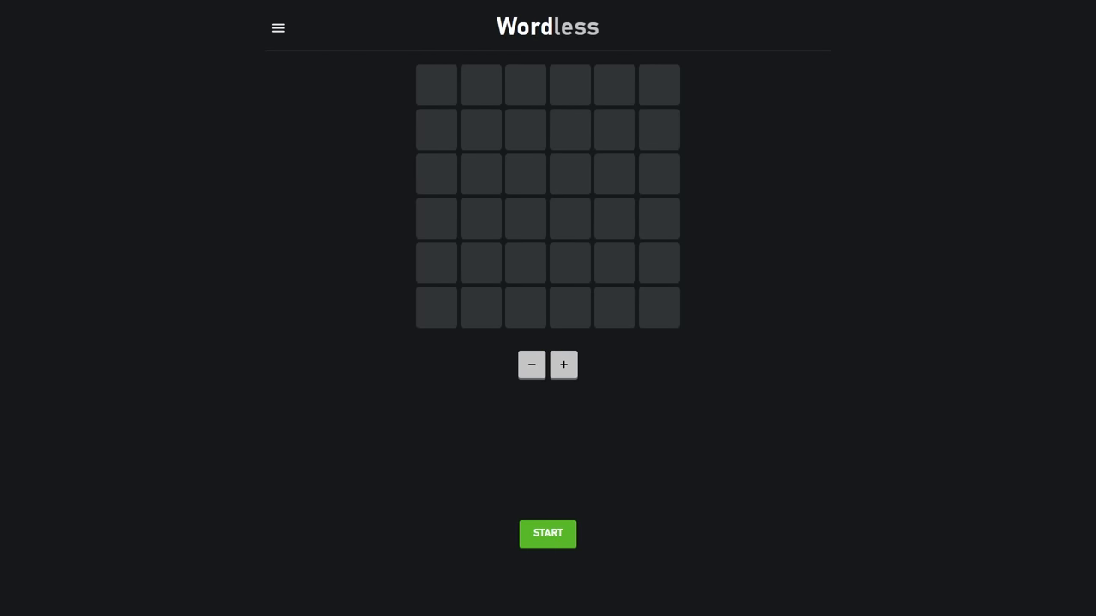
mouse_move(221, 454)
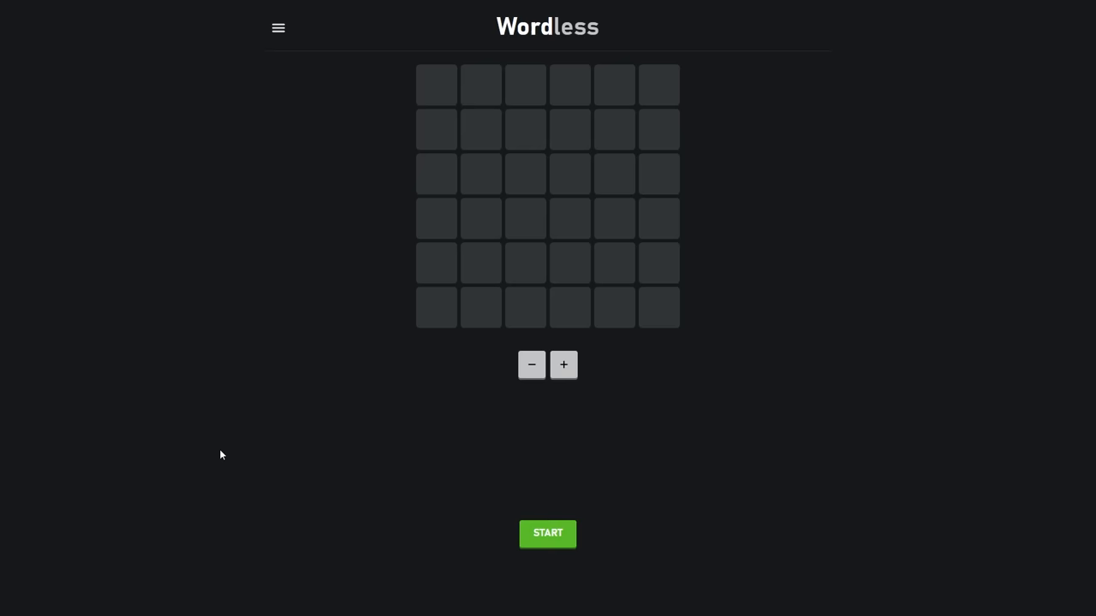
mouse_move(217, 451)
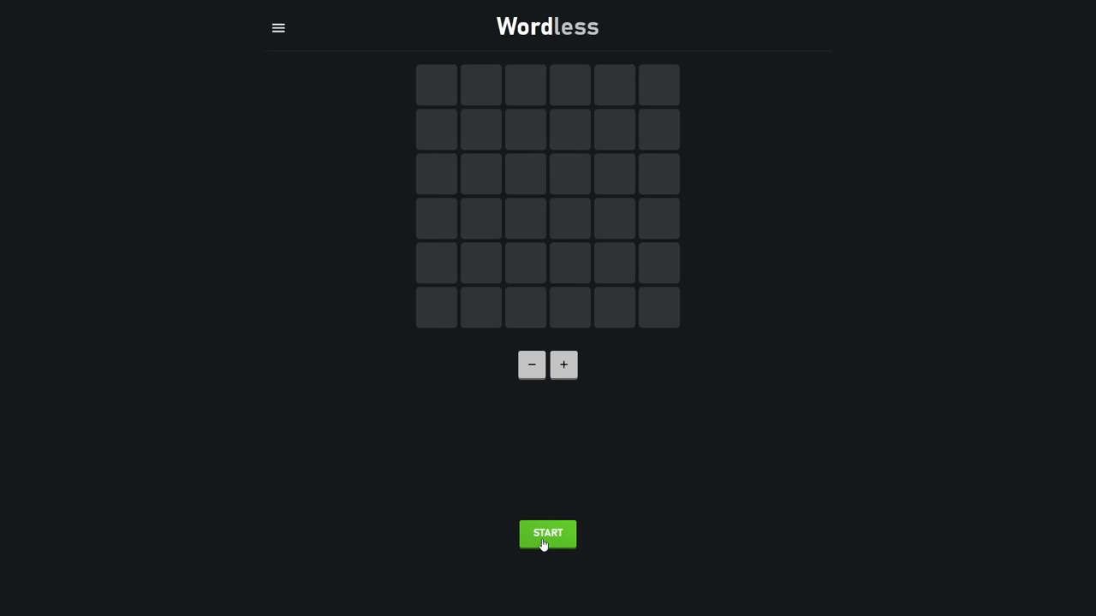
left_click(547, 533)
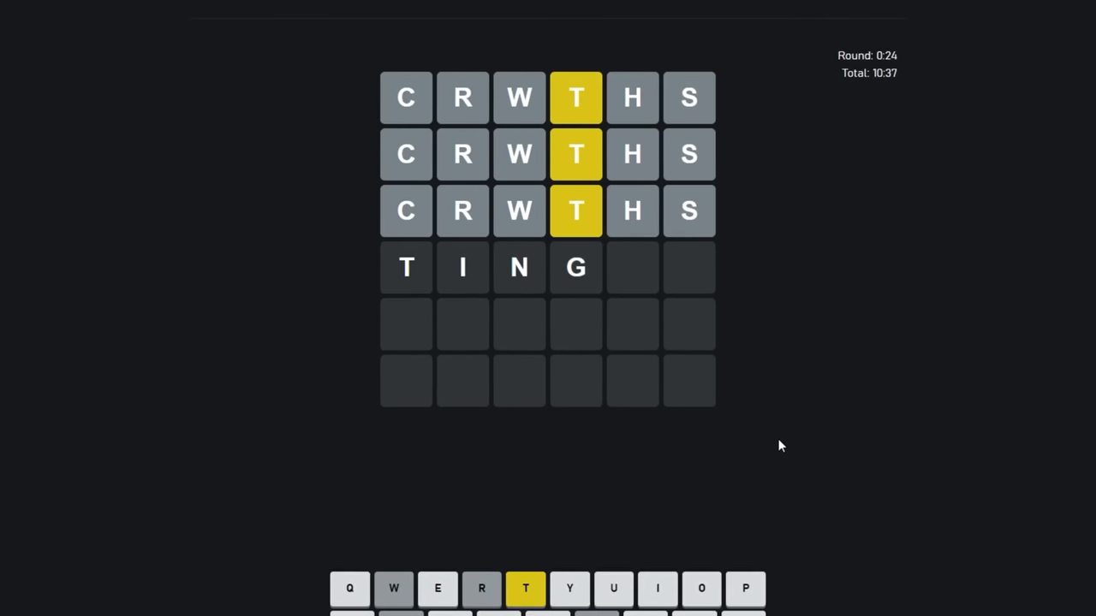
type("E")
left_click(548, 325)
type("OPTION")
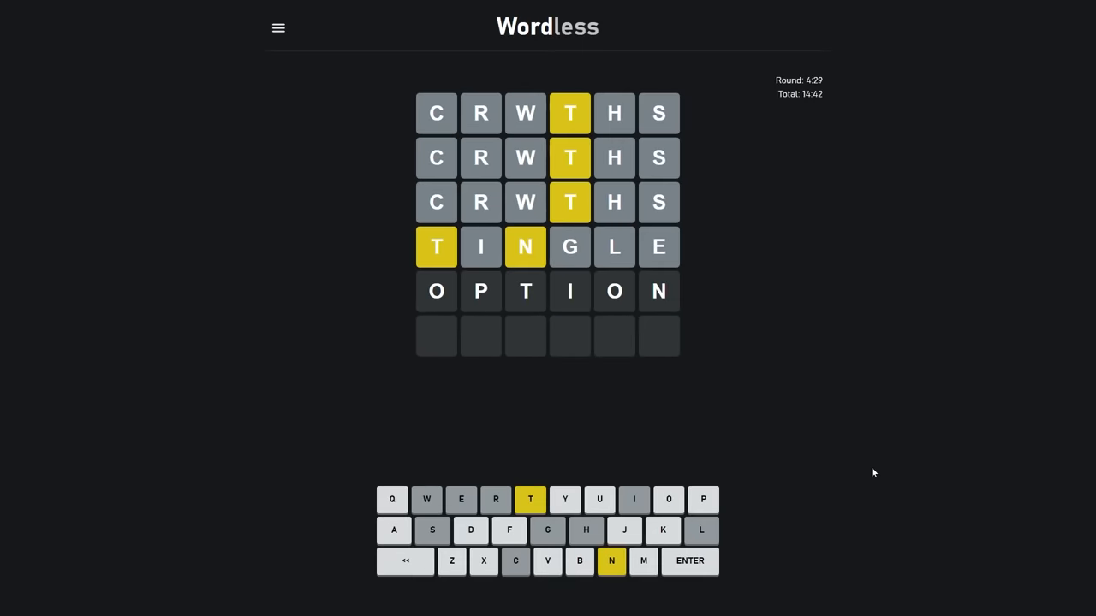
left_click(668, 499)
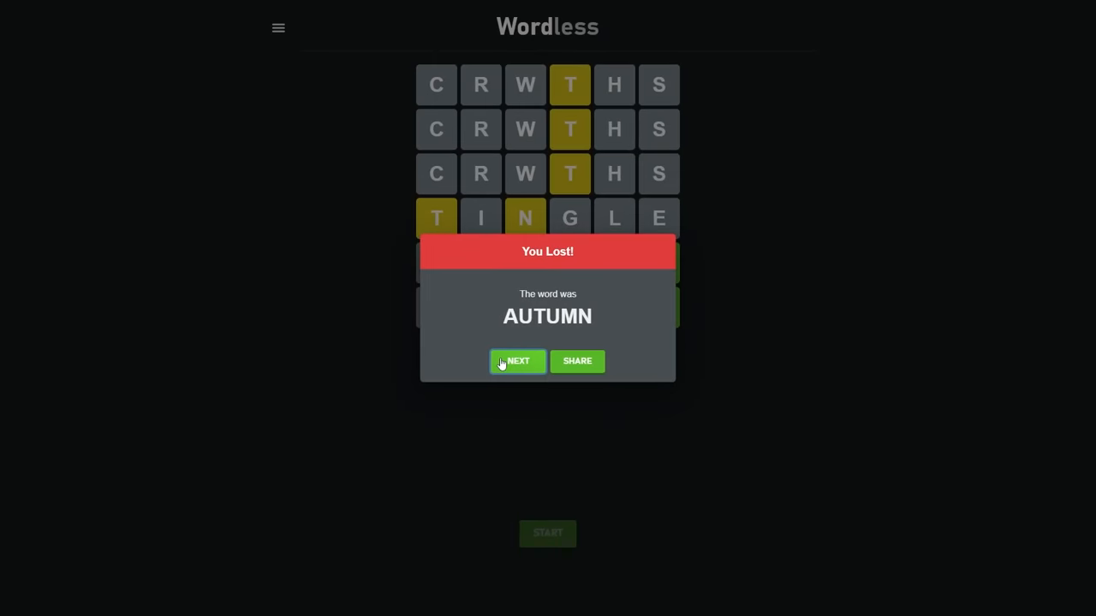
left_click(518, 361)
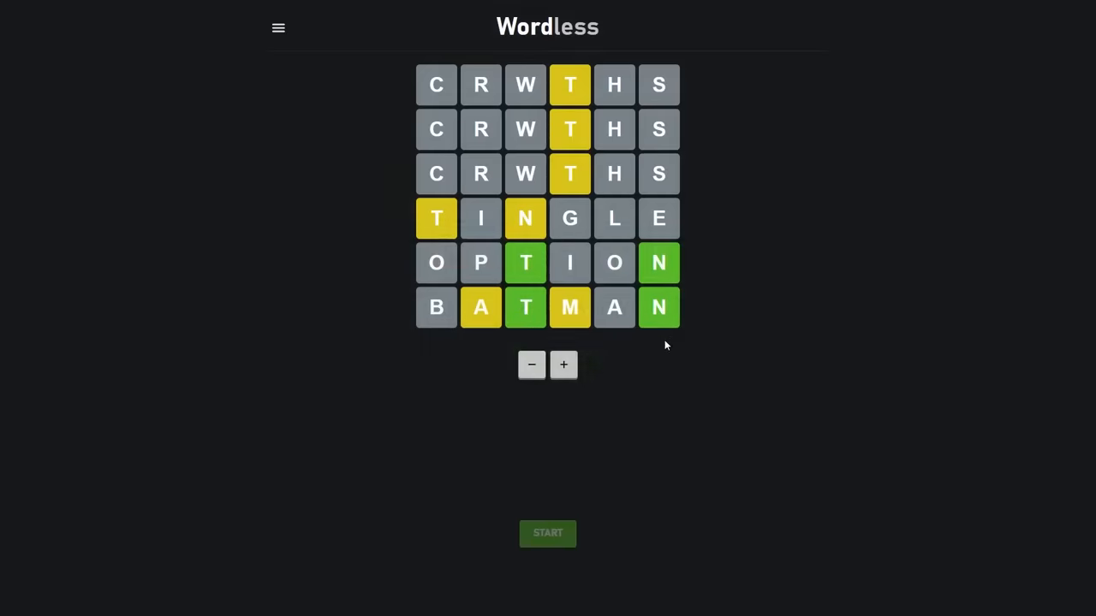
mouse_move(408, 332)
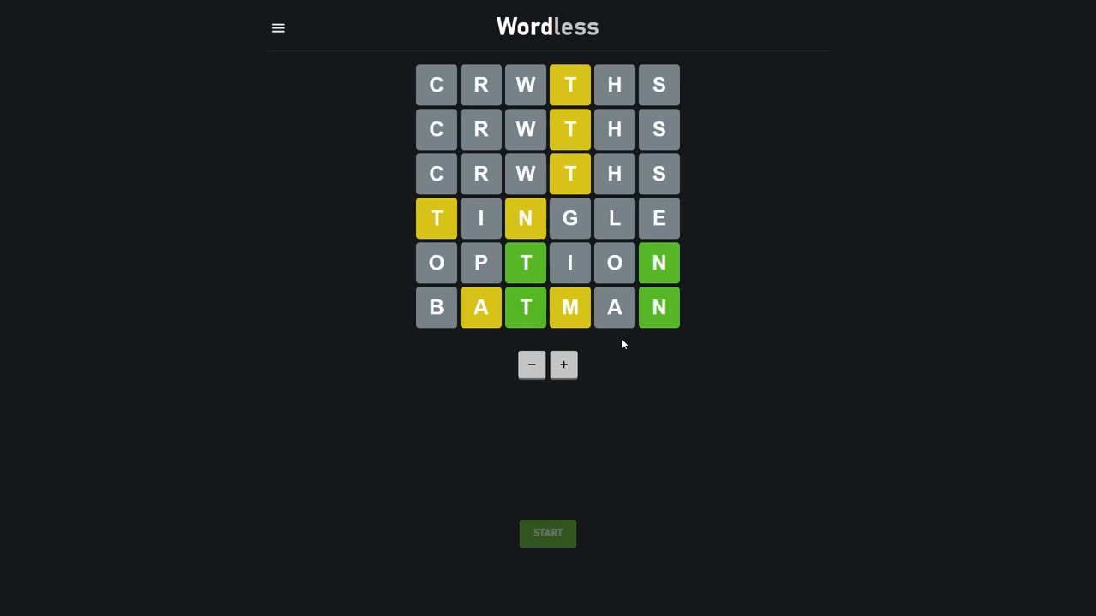
mouse_move(476, 247)
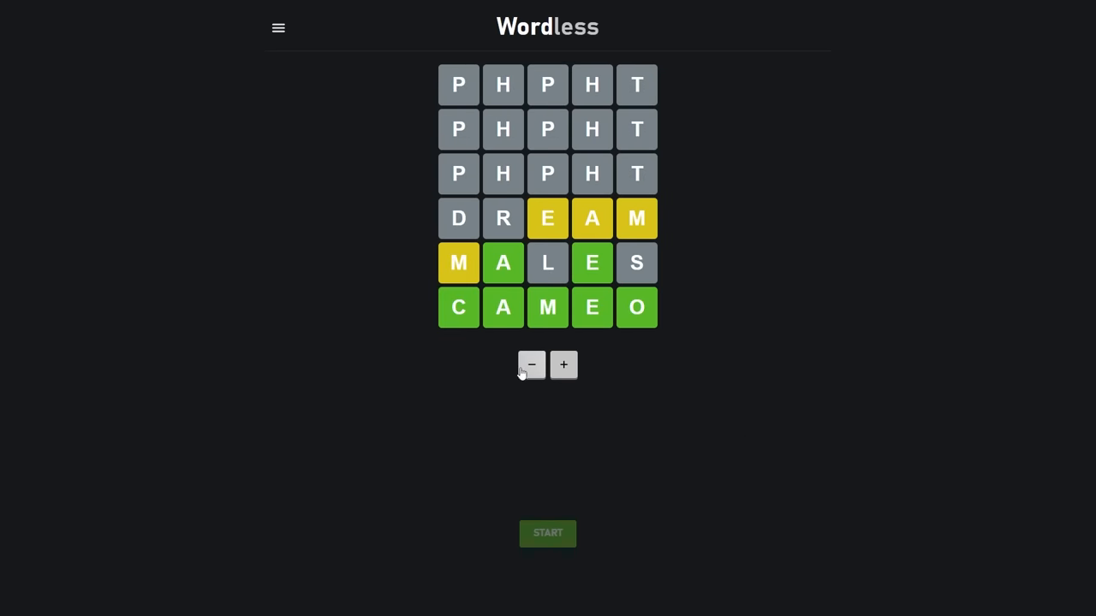
Step: Adjust the word length and restart to get an empty four-letter board
left_click(531, 364)
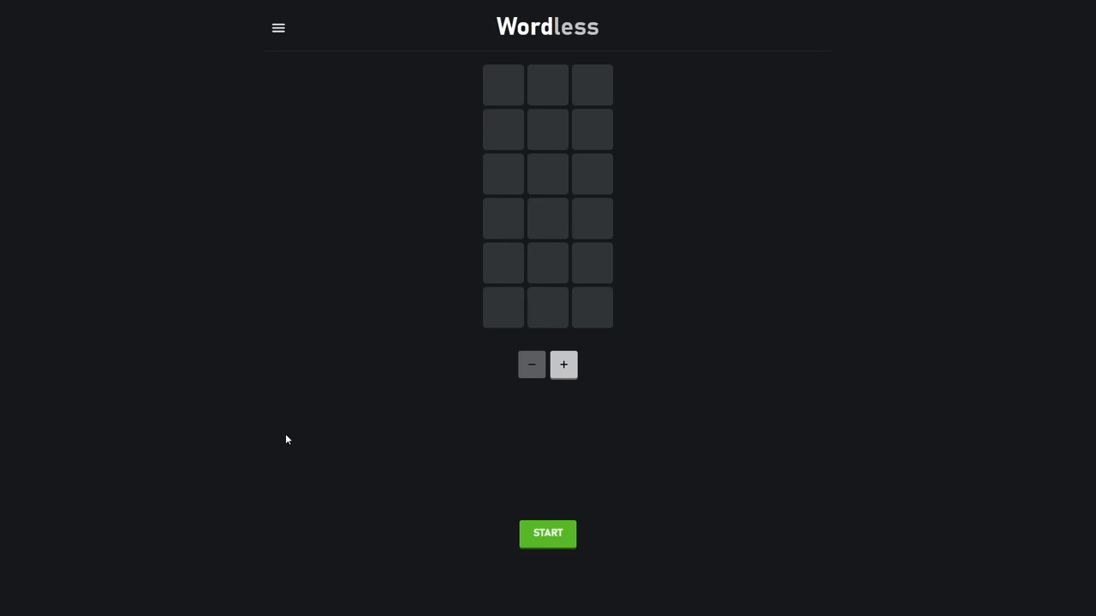
left_click(547, 533)
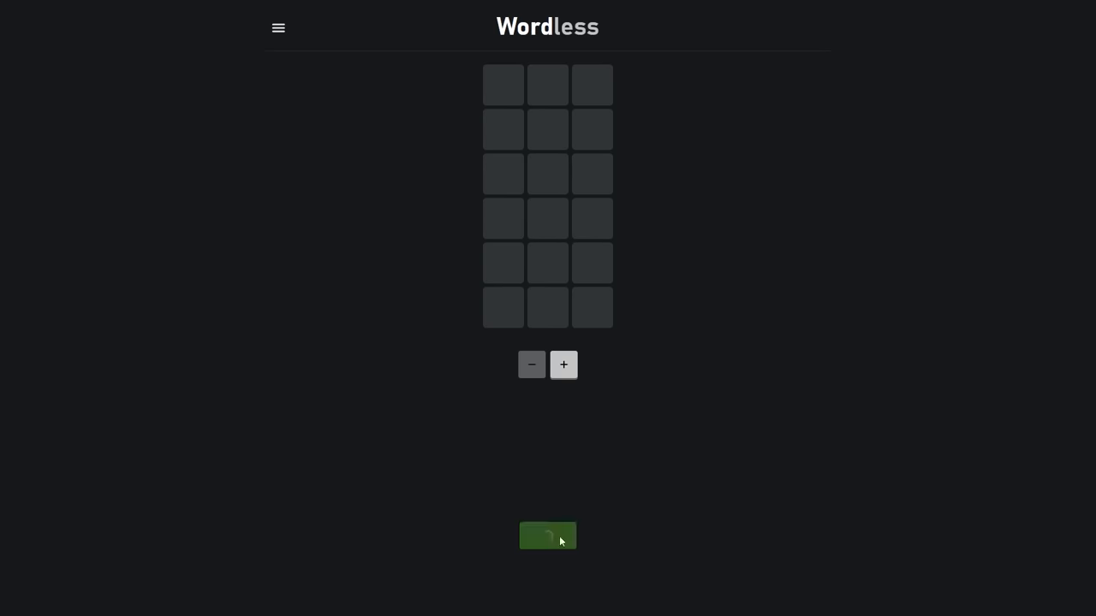
left_click(547, 535)
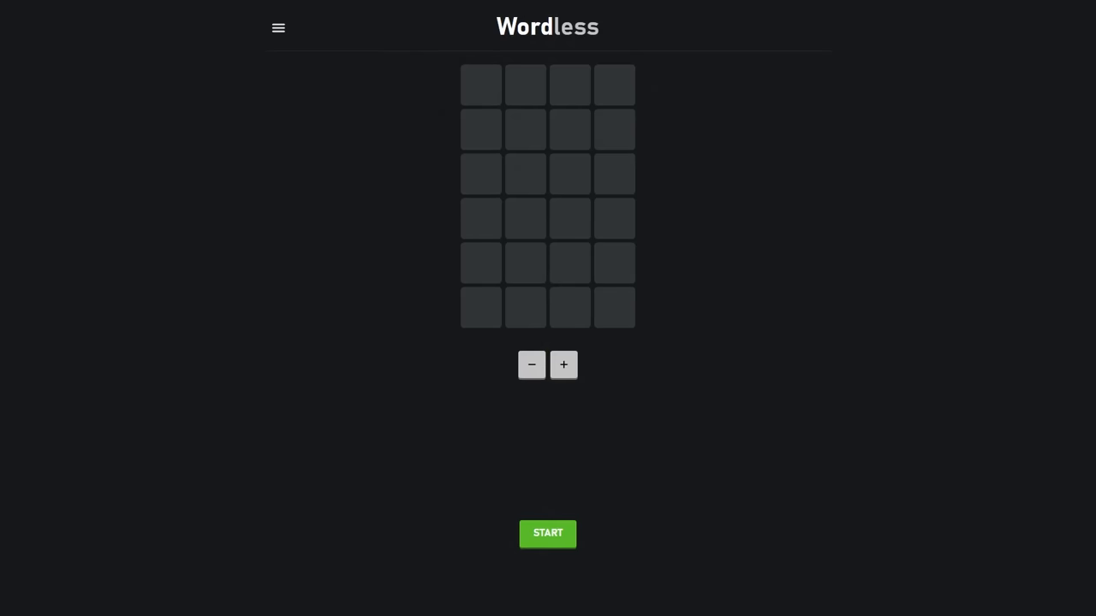
Step: Lose the four-letter round after SPAM through DROP (answer POLO) and close the result
left_click(547, 533)
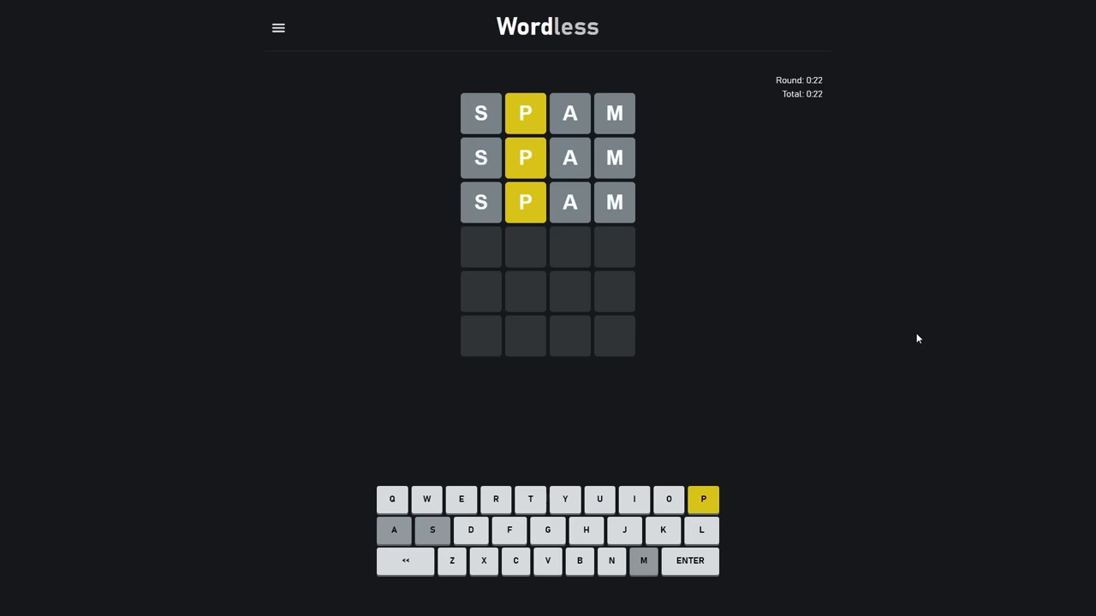
type("DROP")
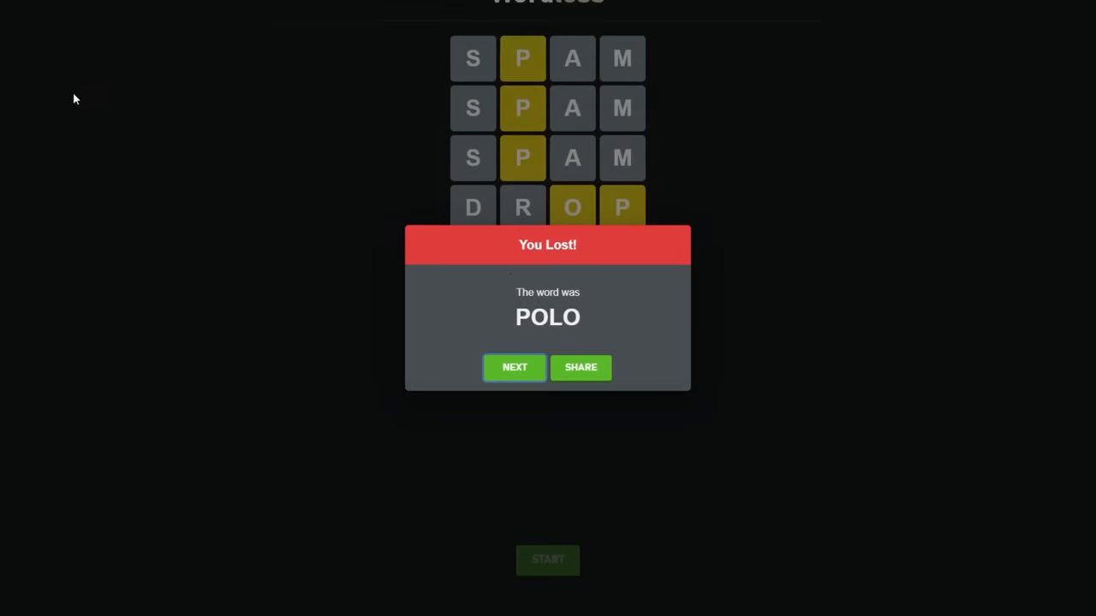
left_click(515, 367)
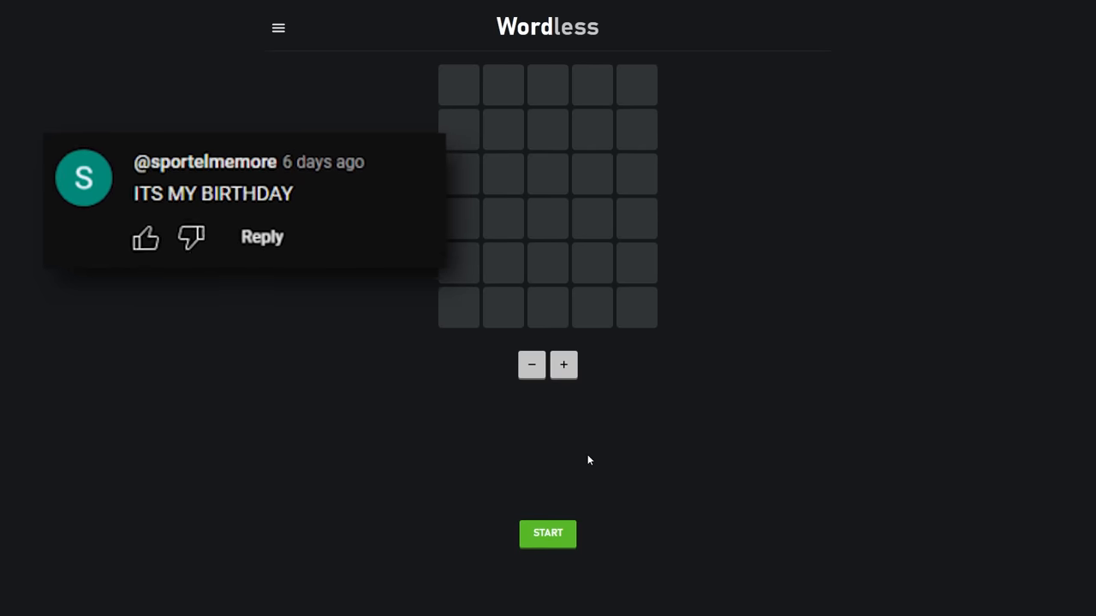
Step: Win the five-letter round with CHOIR after SPORT and LINER, then continue to a six-letter board
left_click(547, 533)
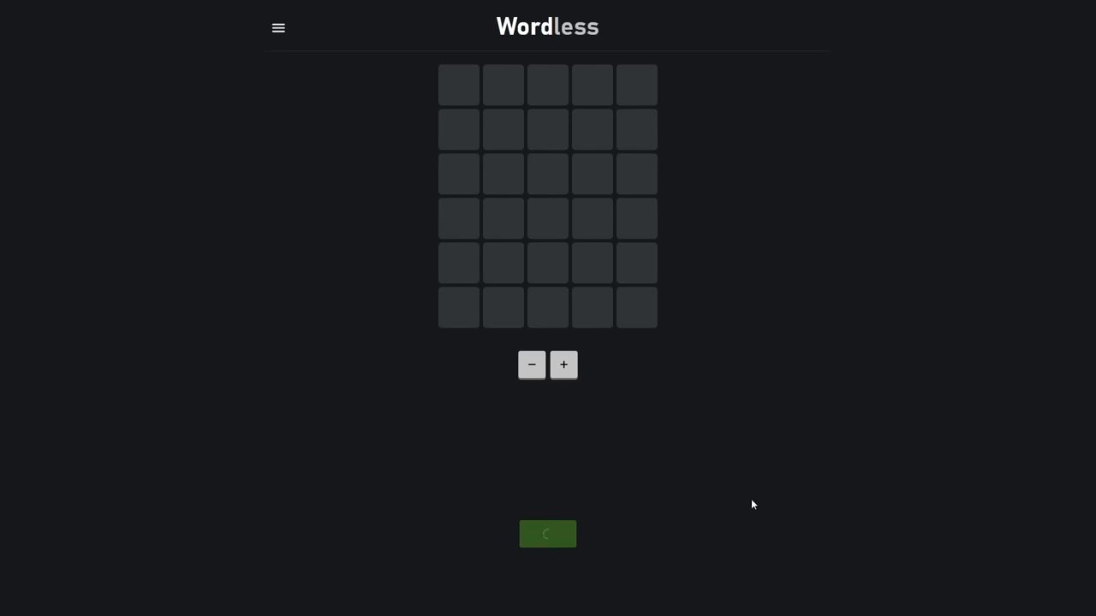
left_click(547, 533)
type("LINER")
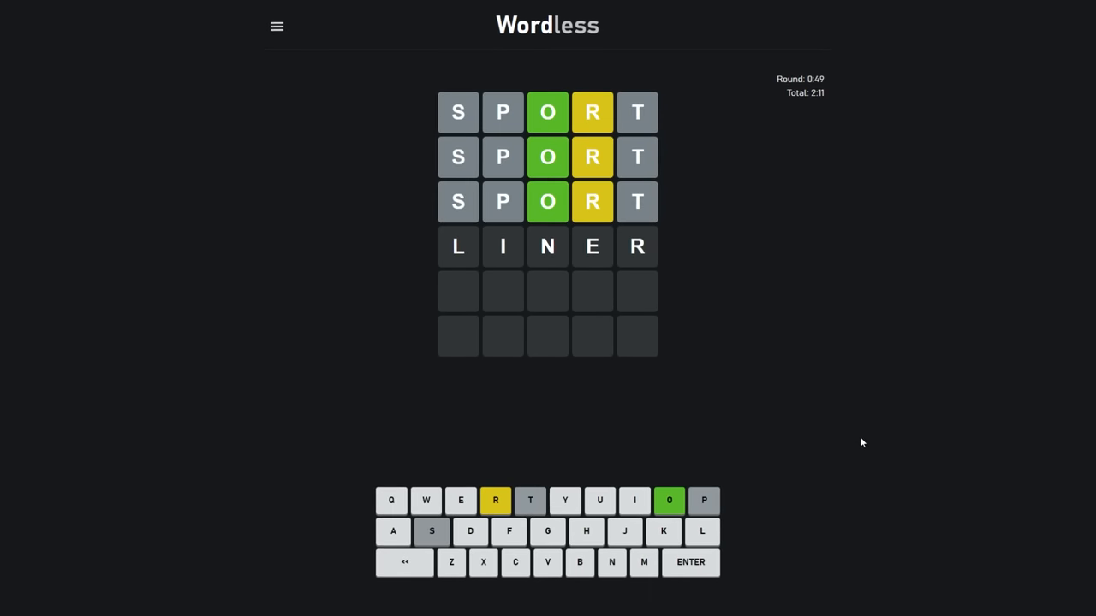
left_click(690, 562)
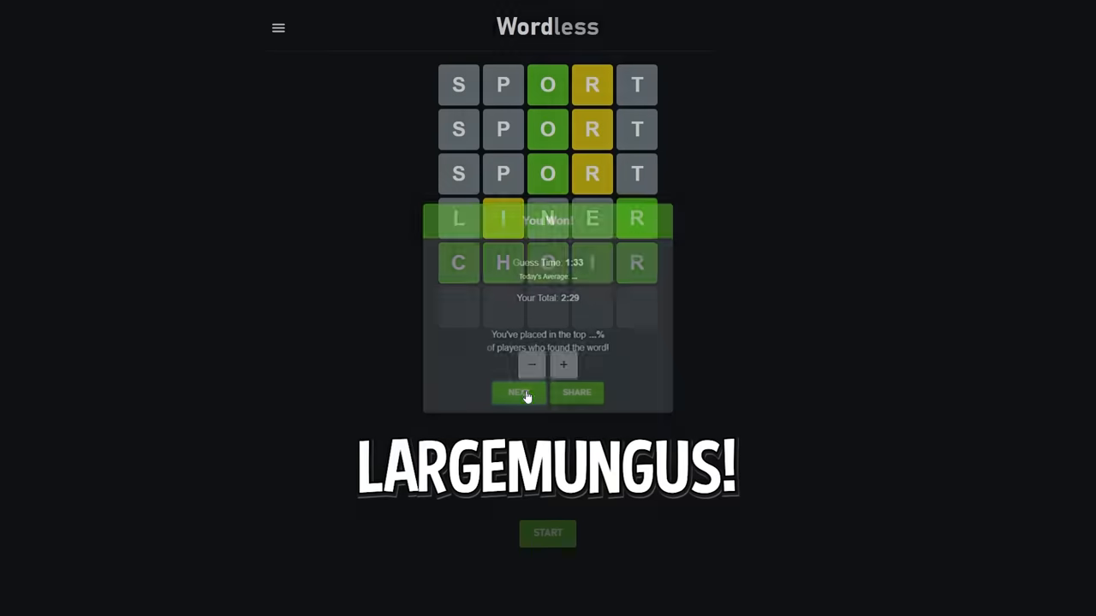
left_click(518, 392)
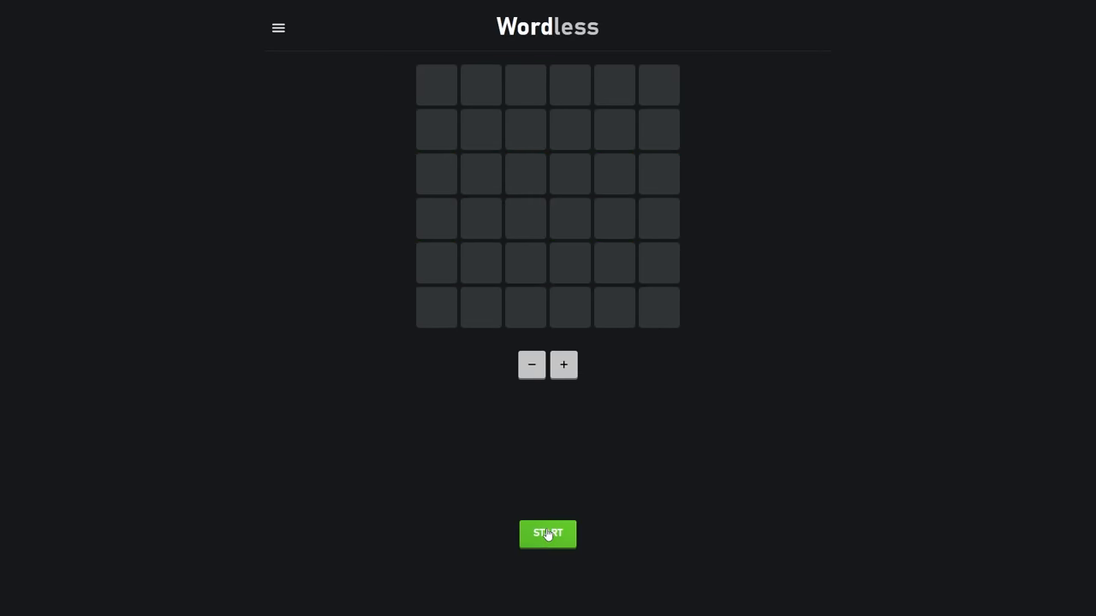
Step: Play the six-letter round with GLITCH, READER, BANTER and MATTER, and dismiss the FASTER loss
left_click(547, 534)
type("BANTER")
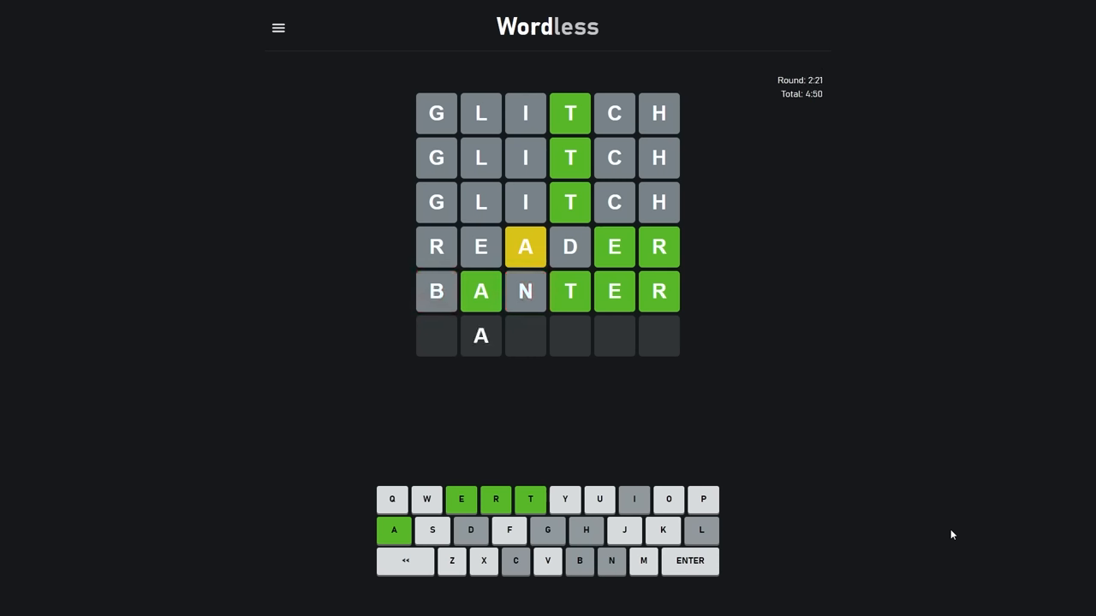
key("t")
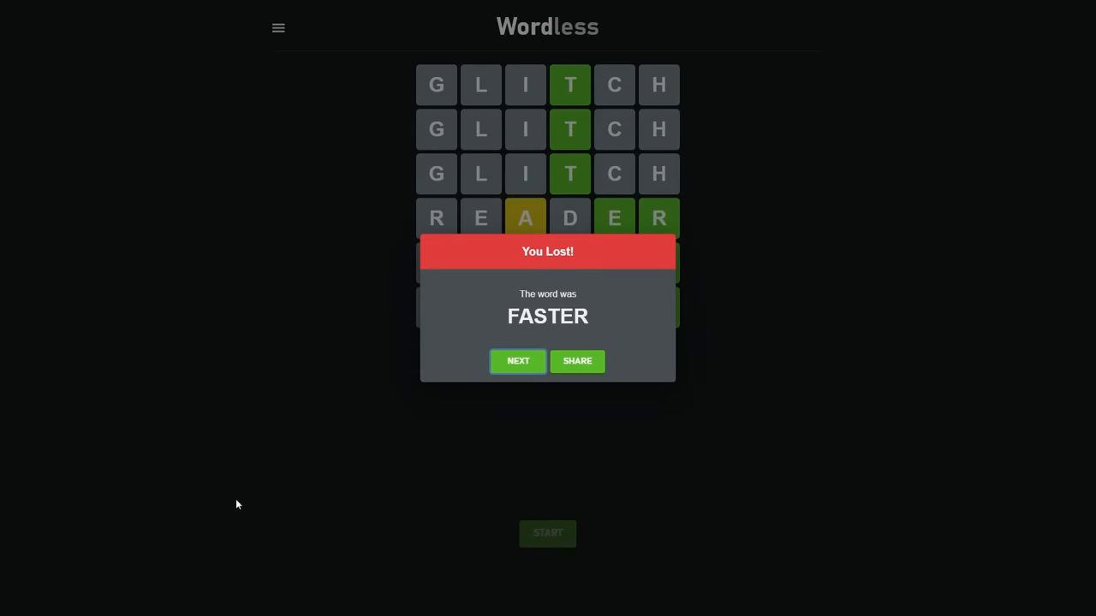
left_click(518, 361)
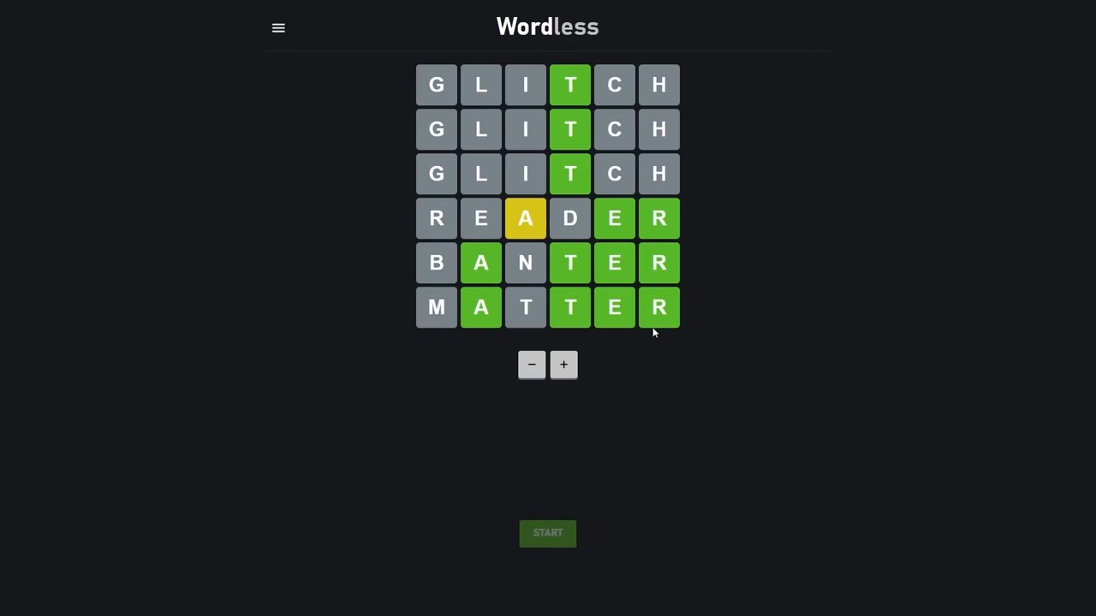
mouse_move(673, 382)
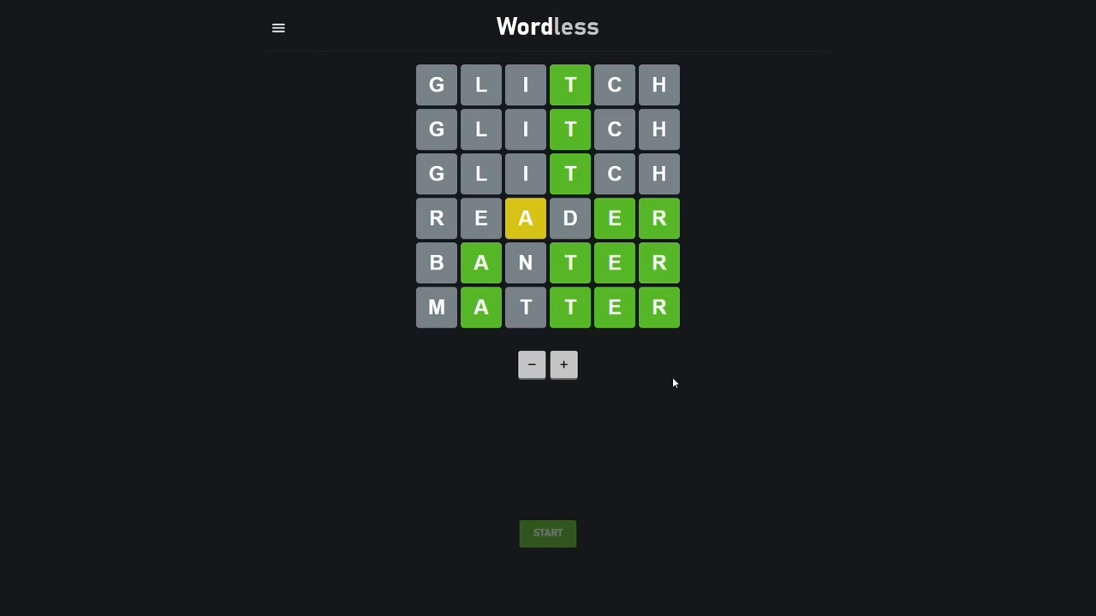
mouse_move(672, 392)
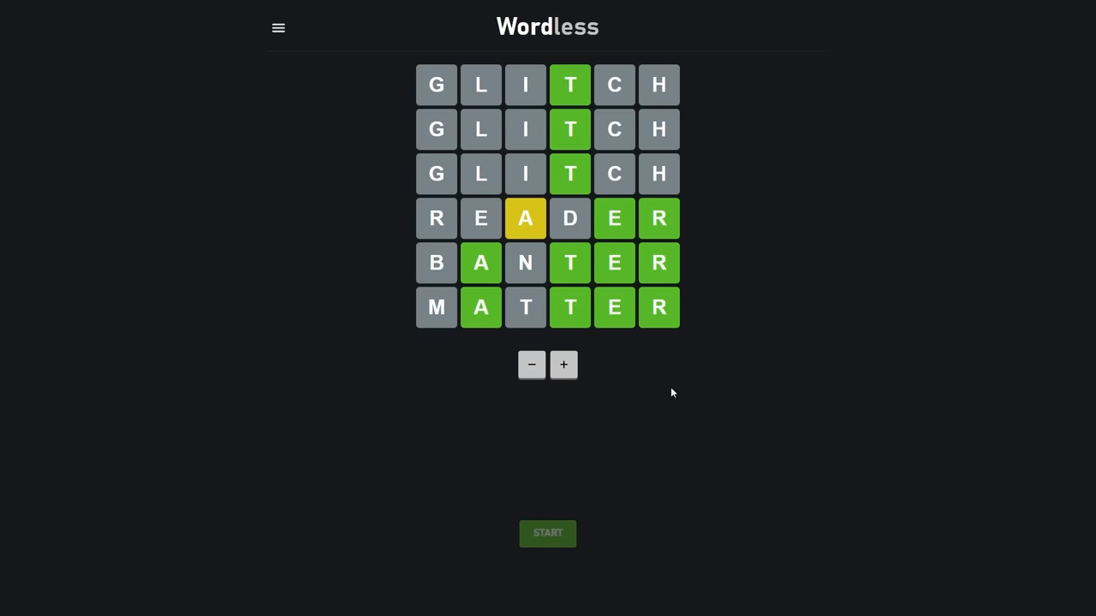
mouse_move(158, 380)
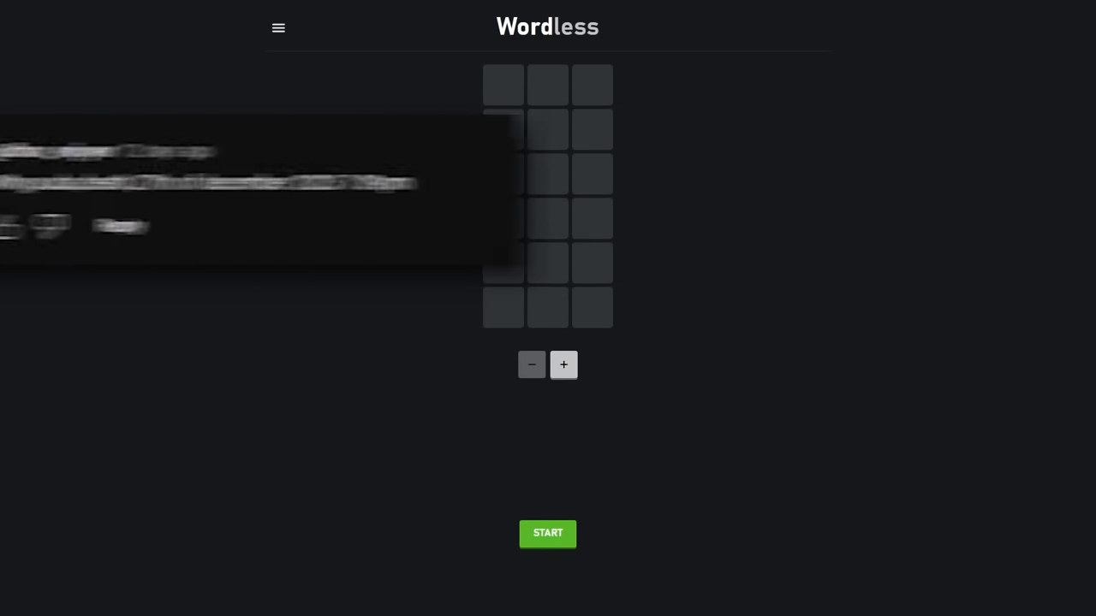
Step: Guess TRY, BAG, HUG and RED in the three-letter round, losing to SAX
left_click(277, 28)
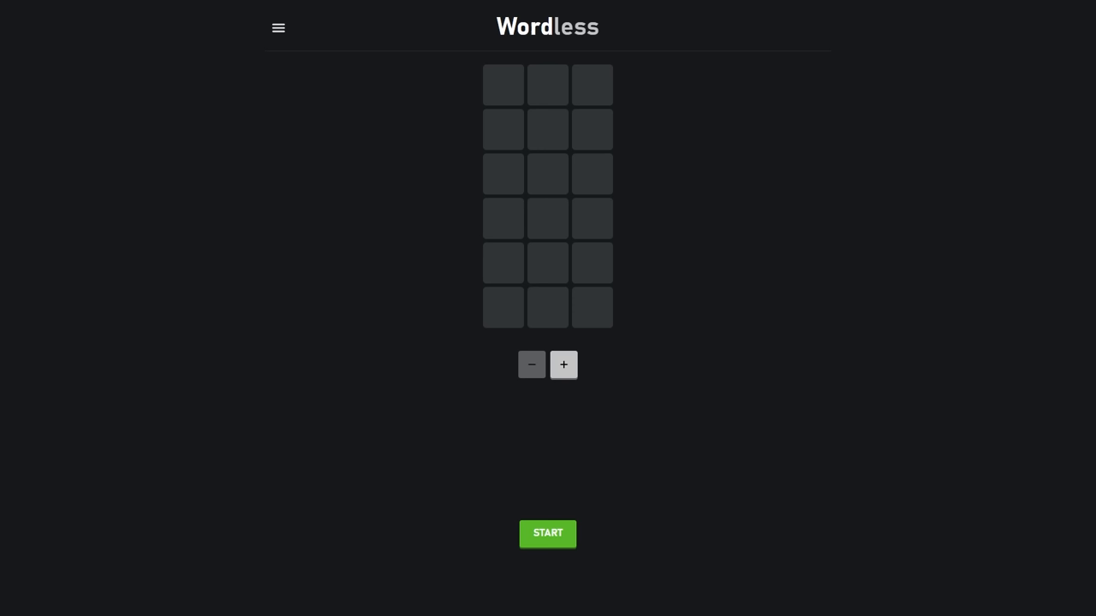
left_click(547, 533)
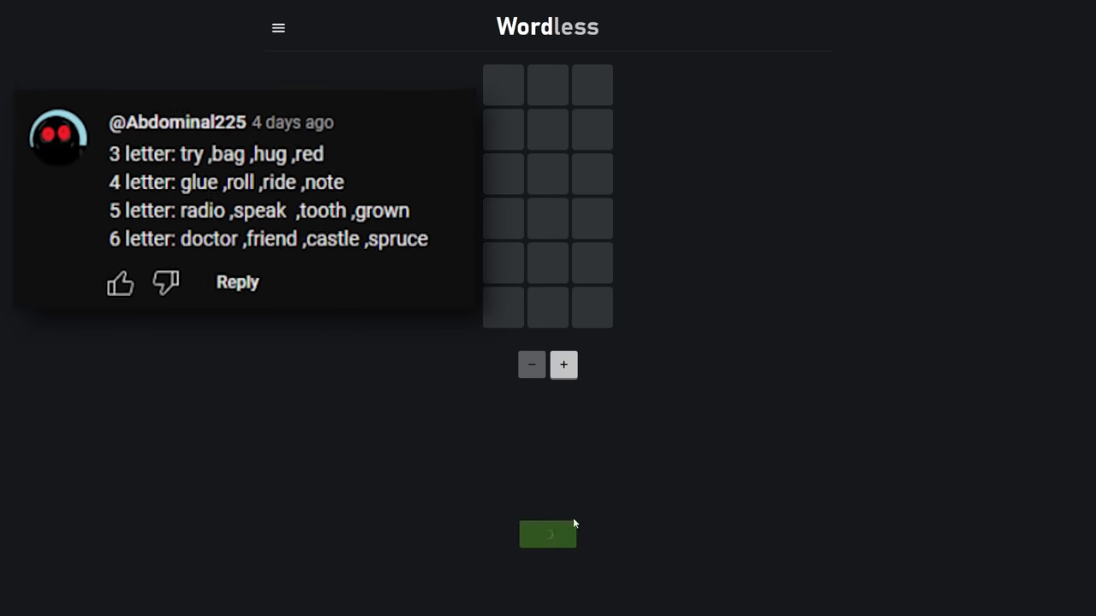
left_click(547, 534)
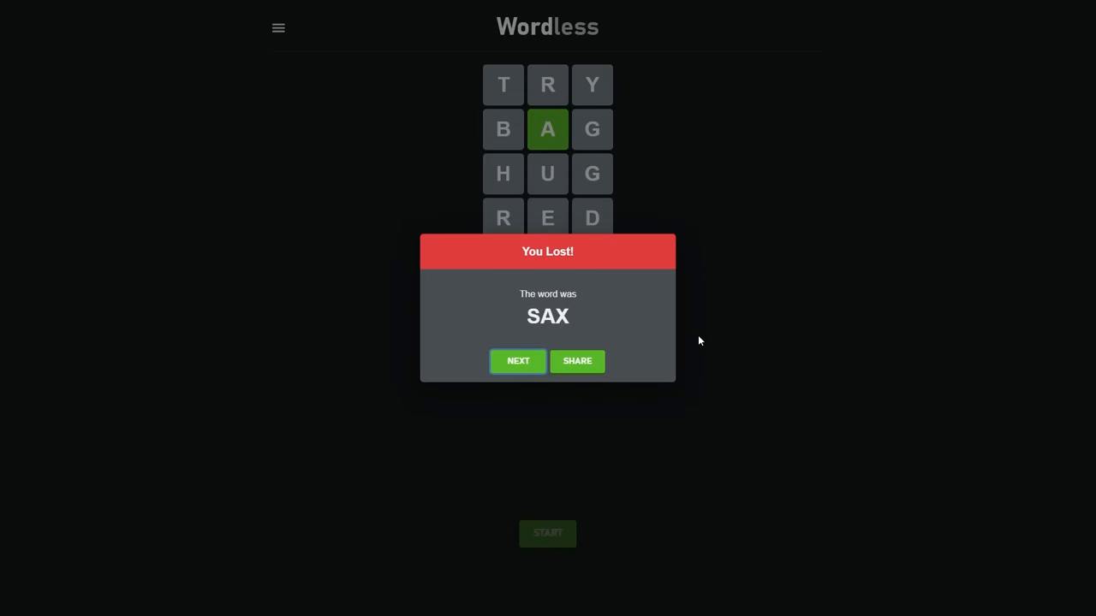
mouse_move(567, 336)
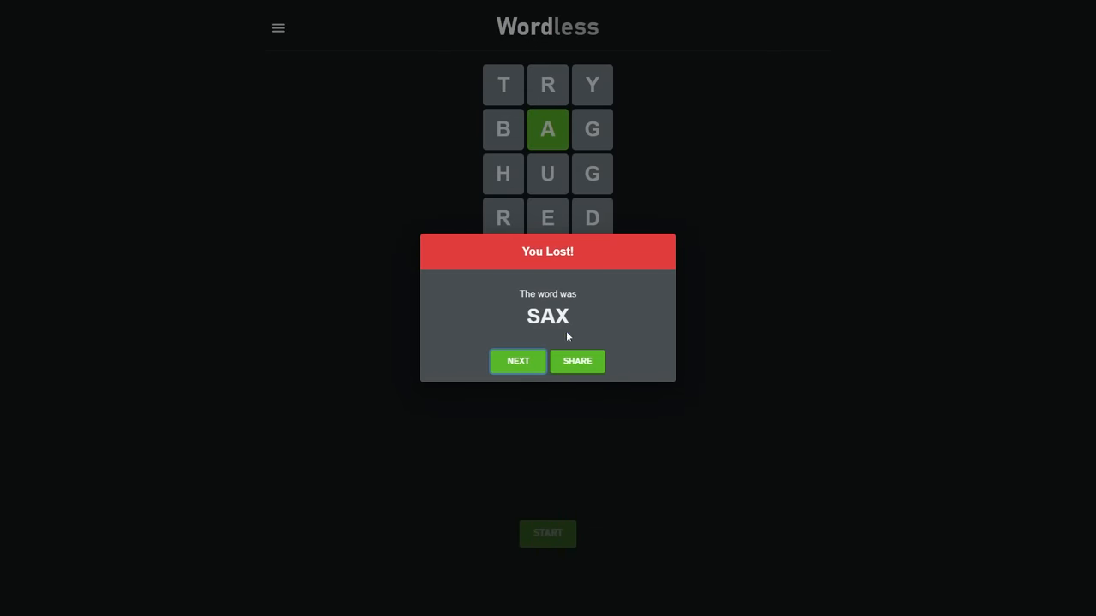
left_click(518, 361)
type("LA")
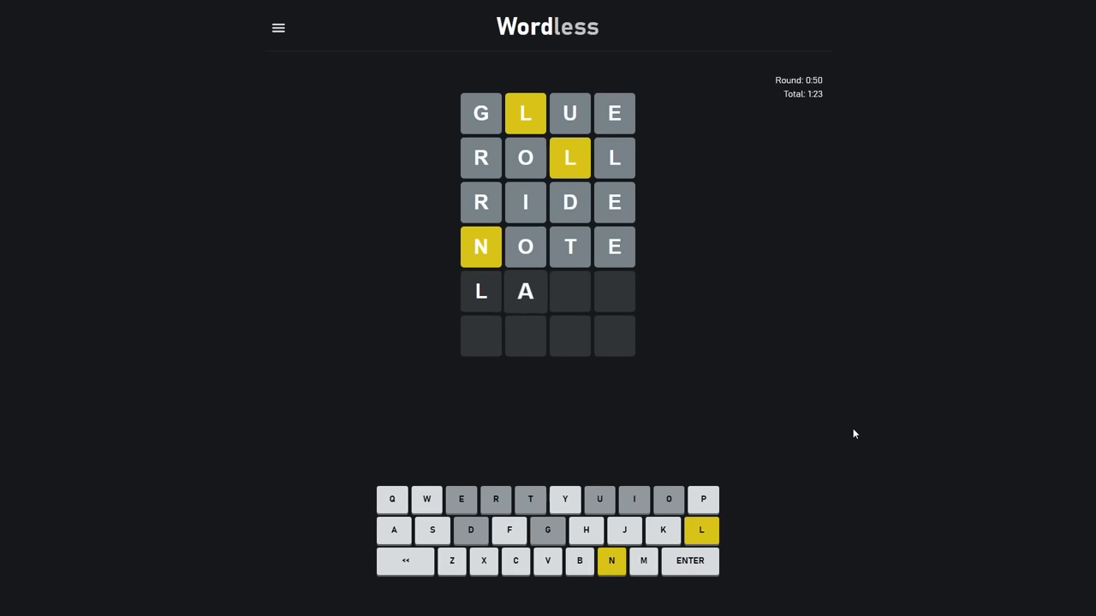
Step: Enter the remaining guesses after RADIO, SPEAK and TOOTH to win with a 3:13 total
key("n")
type("LAV")
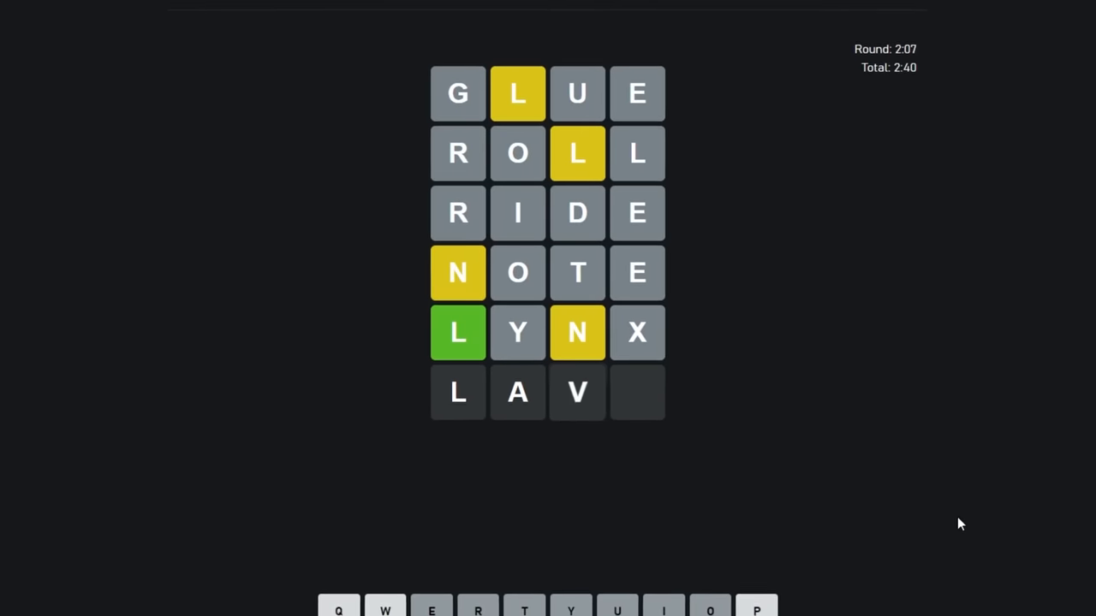
key("Backspace")
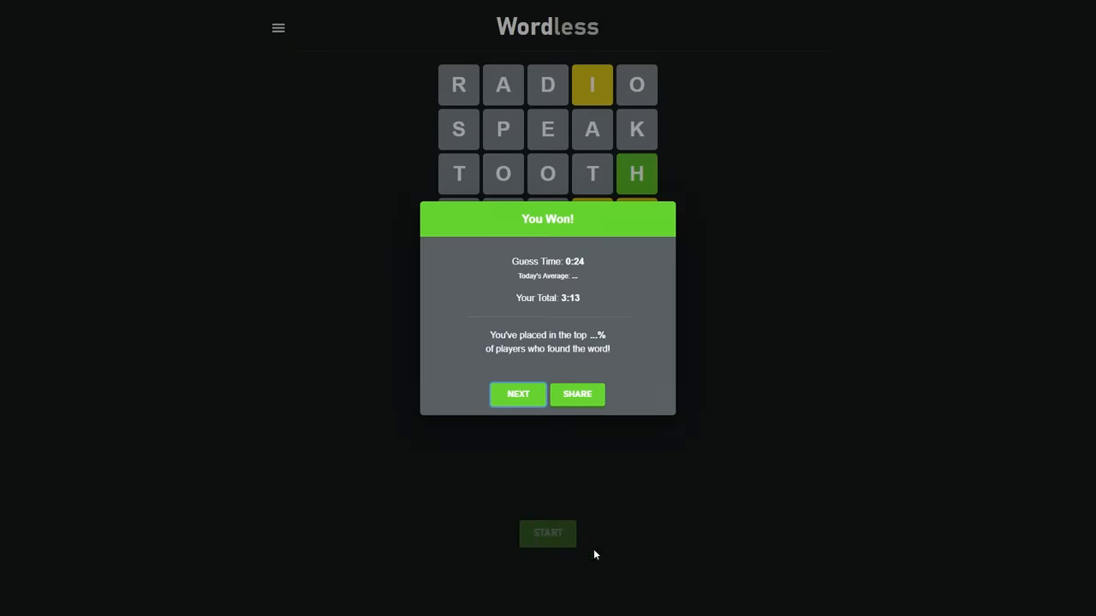
Step: Leave the win dialog and start a six-letter round guessing DOCTOR, FRIEND, CASTLE, SPRUCE
left_click(518, 394)
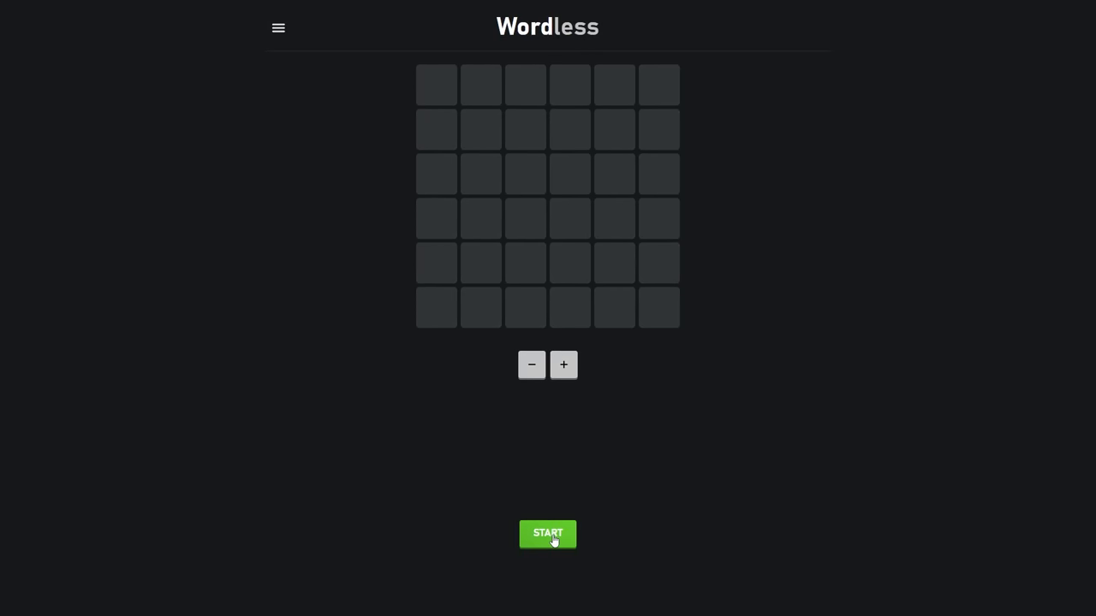
left_click(547, 533)
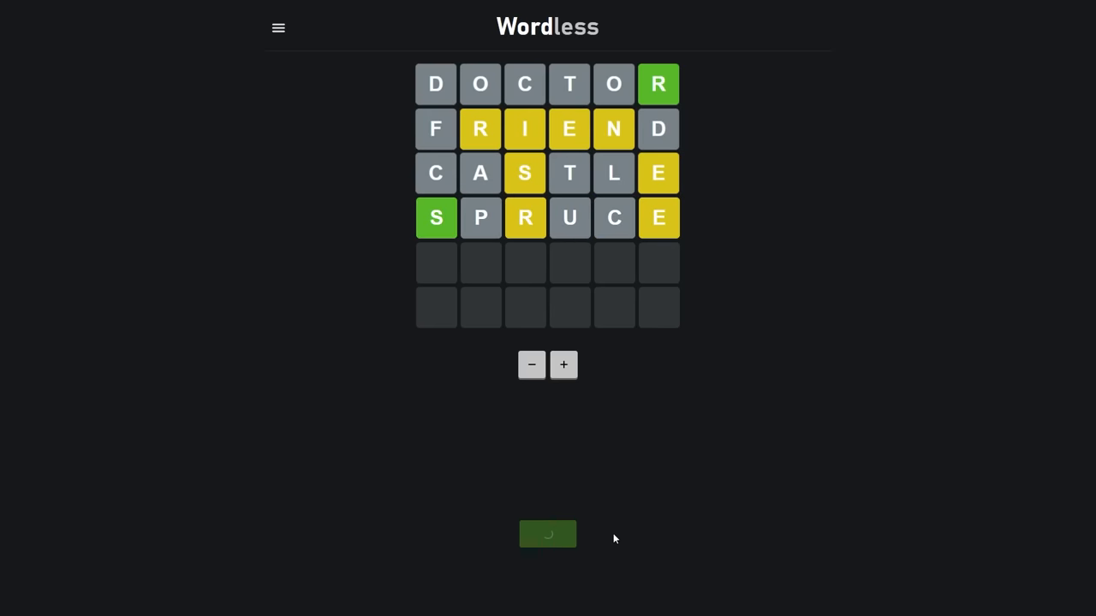
left_click(547, 534)
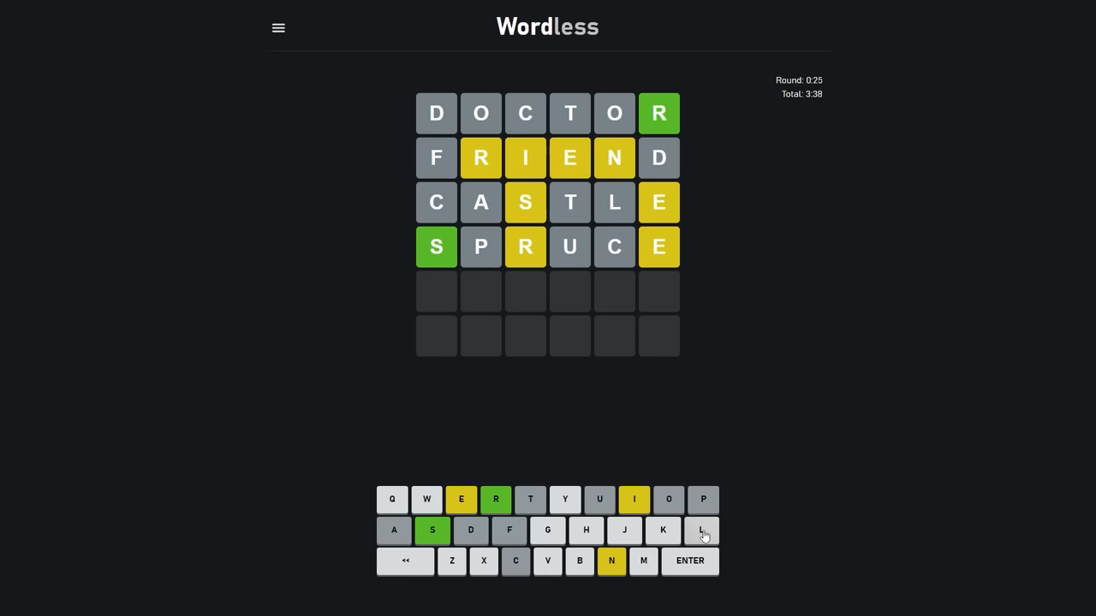